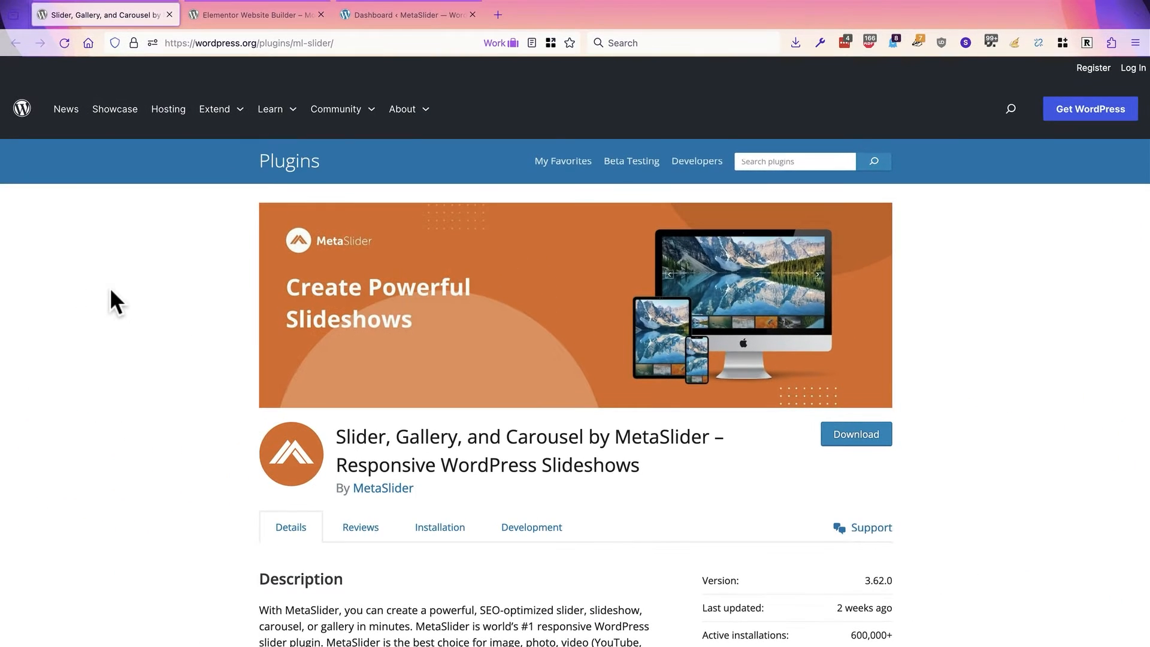
# Review the Elementor plugin page, then switch to the site's empty Plugins admin screen.
pyautogui.click(252, 14)
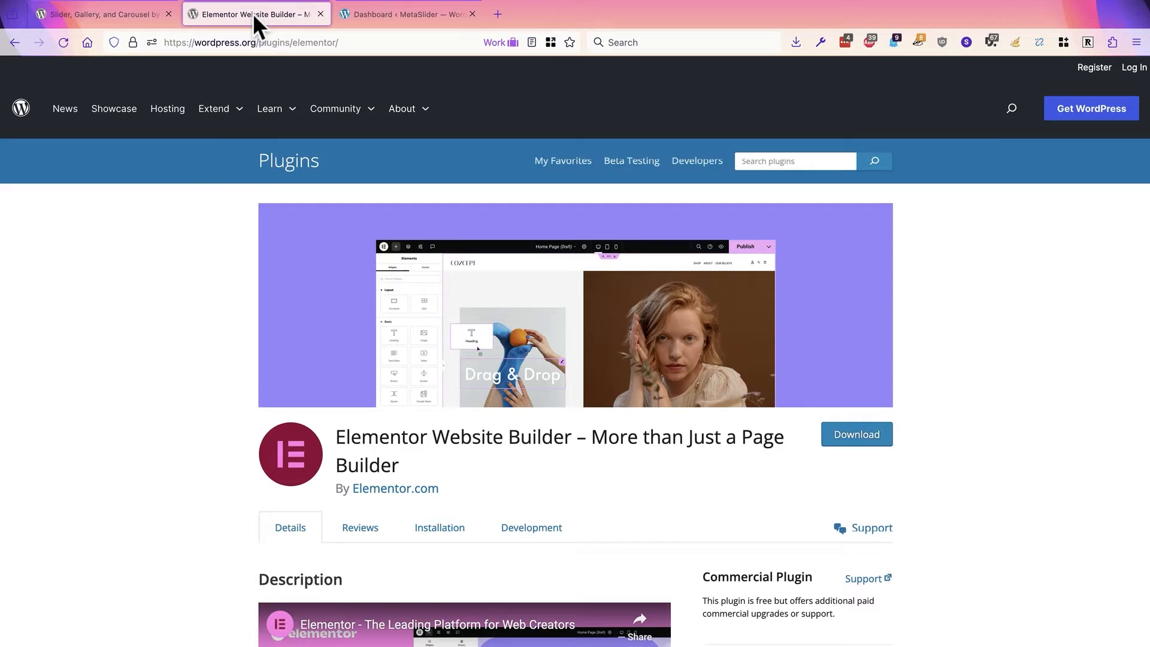
pyautogui.scroll(-3)
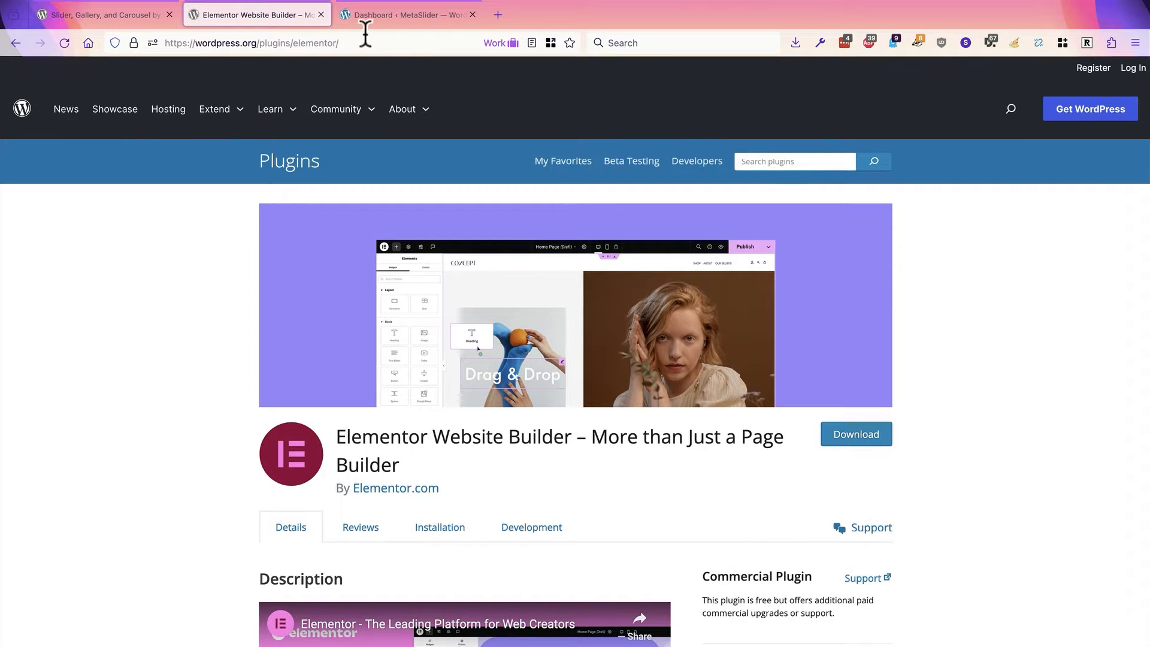
pyautogui.click(407, 14)
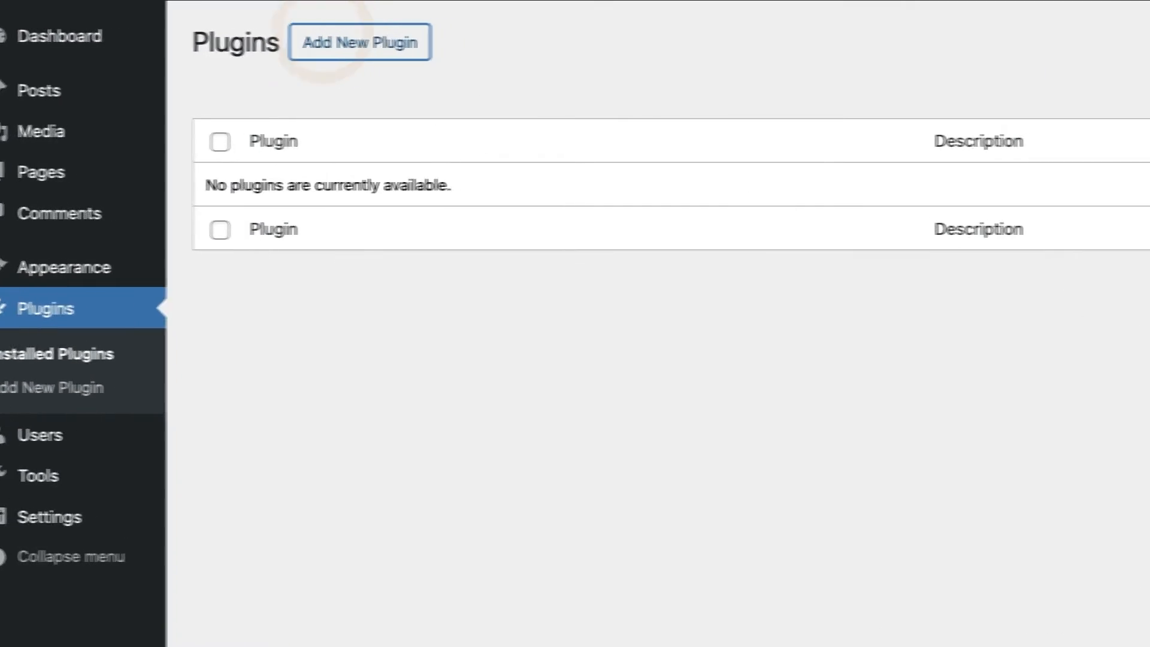
# From Add New Plugin, install Elementor Website Builder, then search 'metaslider' and install MetaSlider.
pyautogui.click(360, 42)
pyautogui.write('elementor')
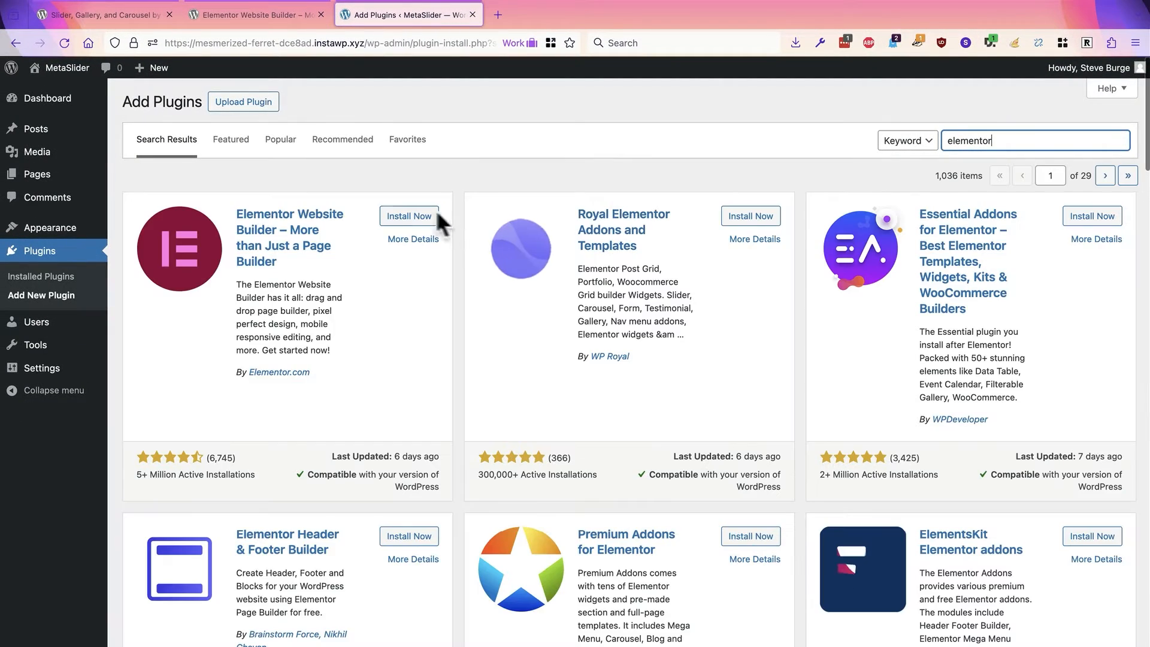
pyautogui.click(408, 215)
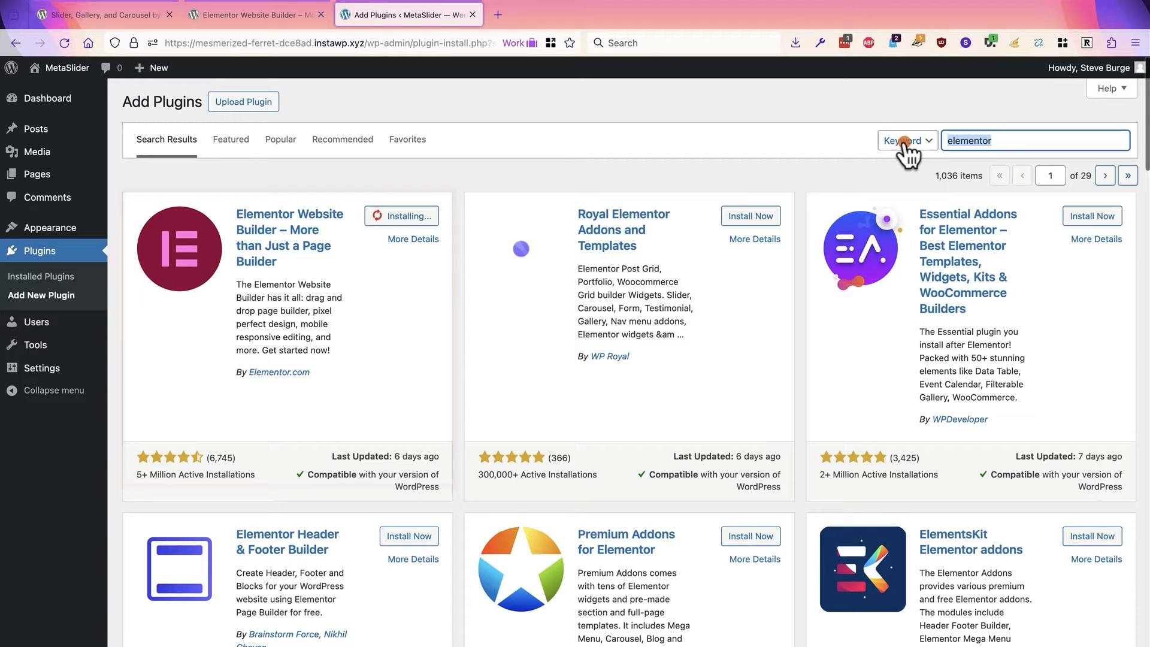
pyautogui.write('metalis')
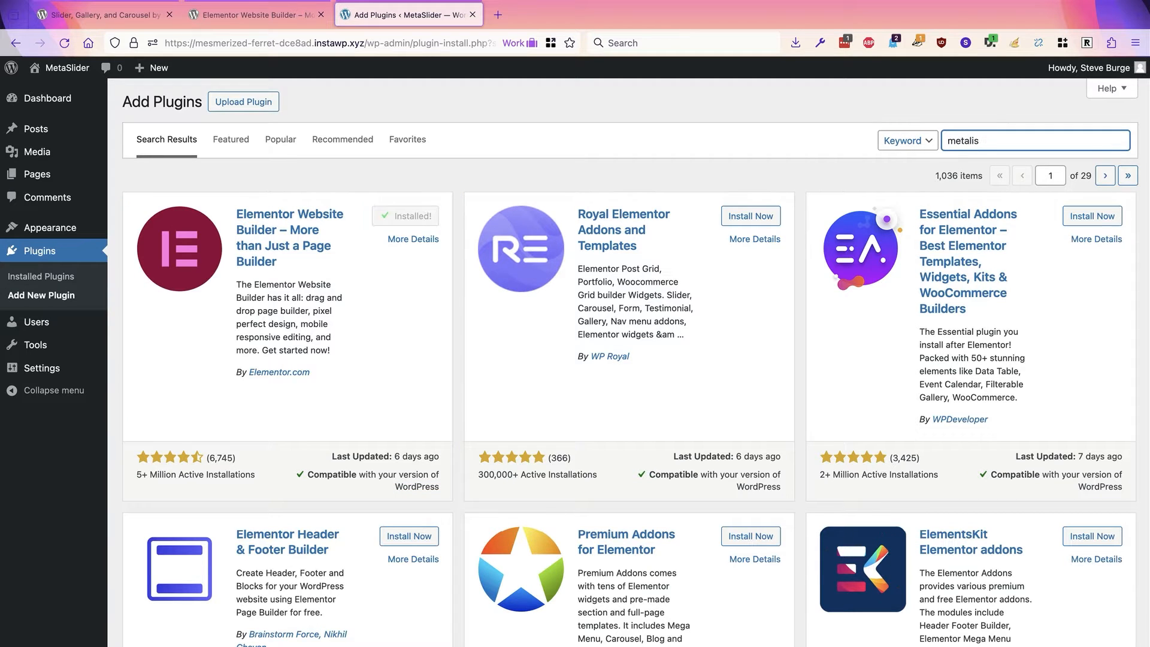
pyautogui.write('metaslider')
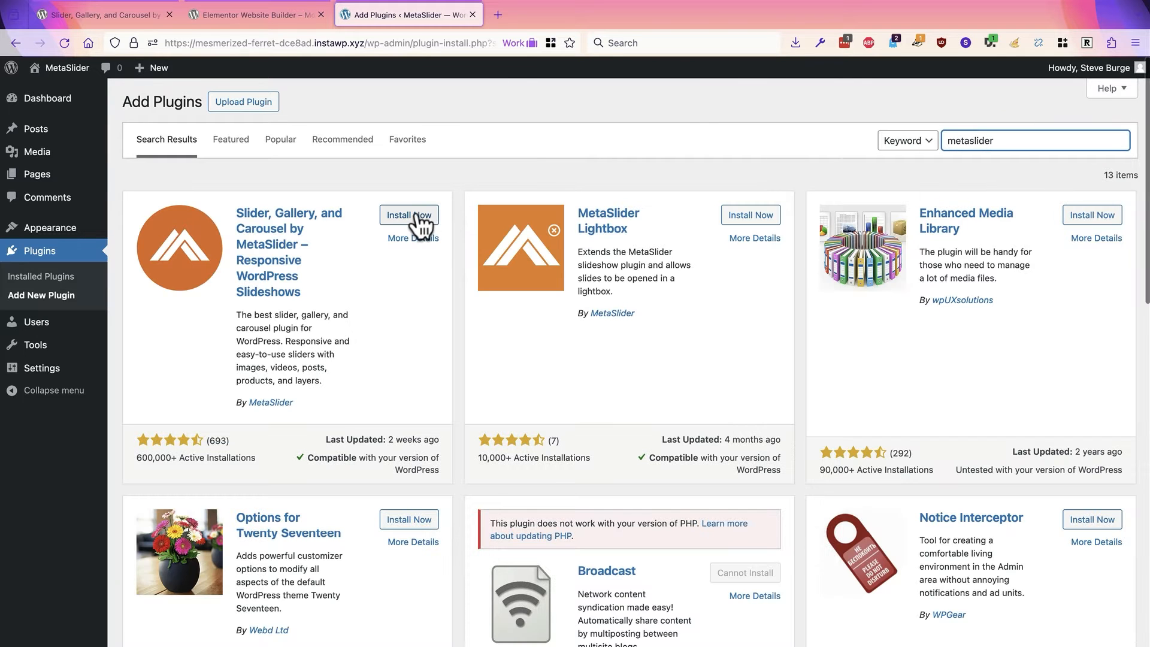
pyautogui.click(409, 214)
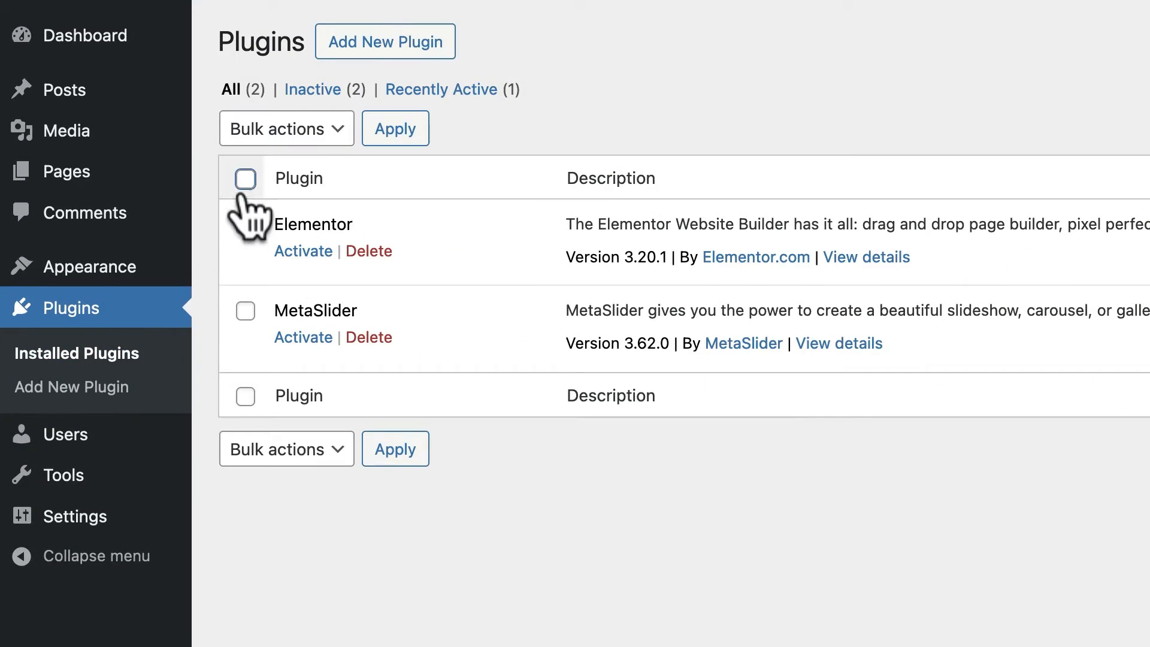
# Select all installed plugins and bulk-activate Elementor and MetaSlider.
pyautogui.click(244, 178)
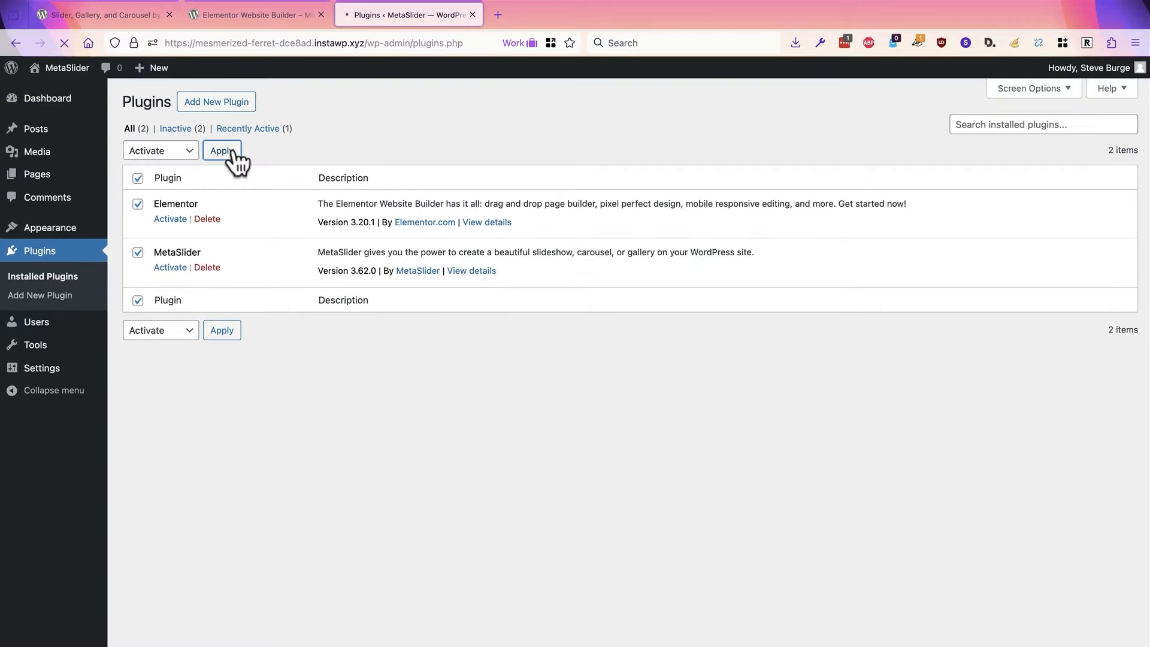
pyautogui.click(222, 151)
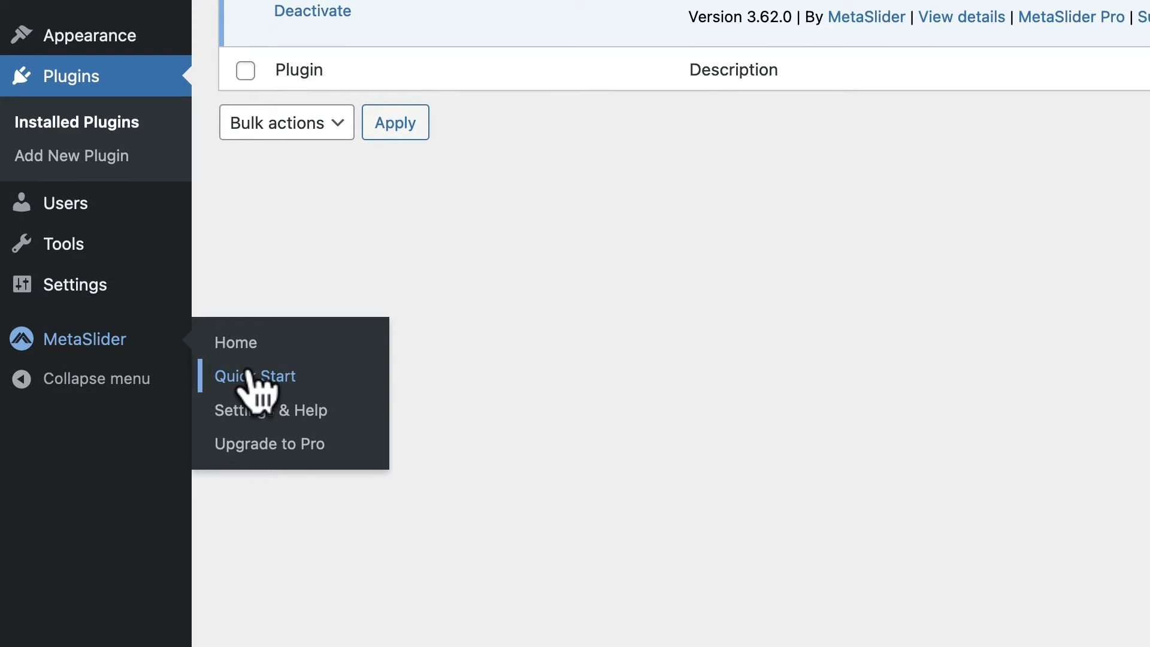
# From MetaSlider's Quick Start, create a slideshow from the Image Slideshow sample demo.
pyautogui.click(255, 375)
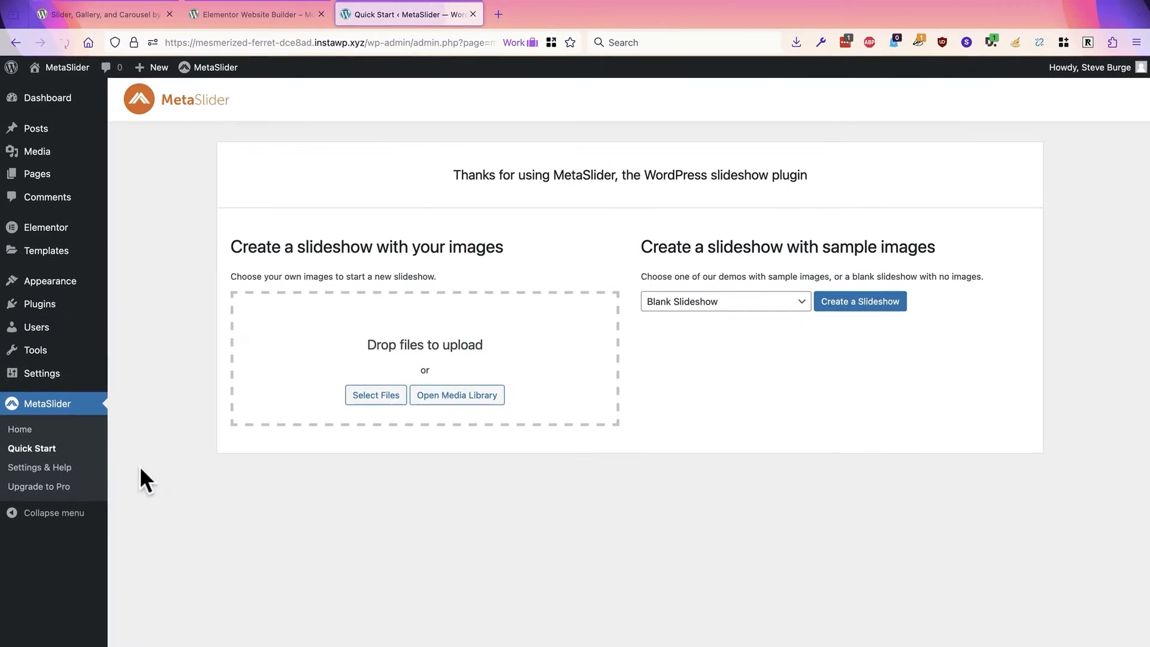
pyautogui.click(723, 300)
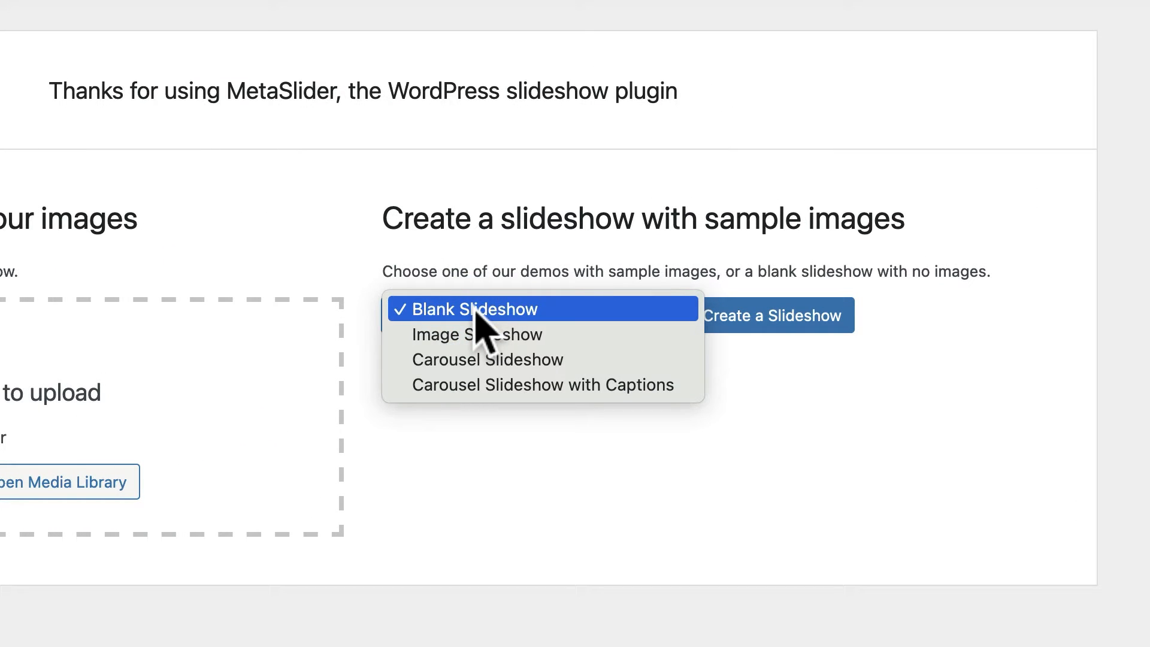
pyautogui.moveTo(483, 345)
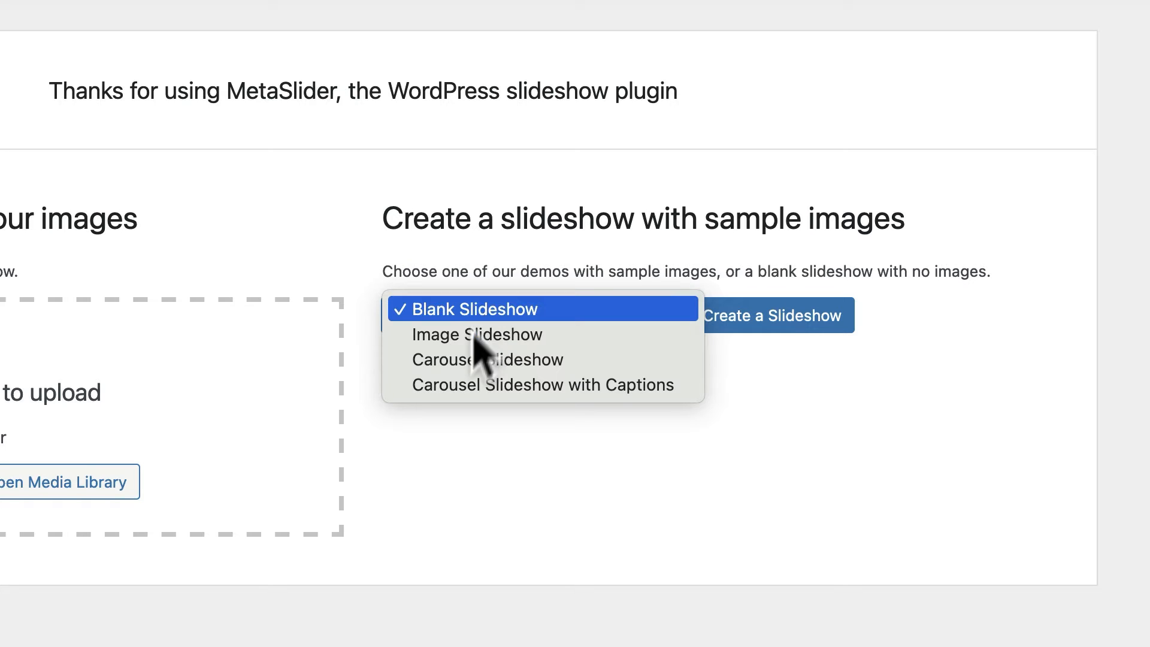
pyautogui.moveTo(478, 334)
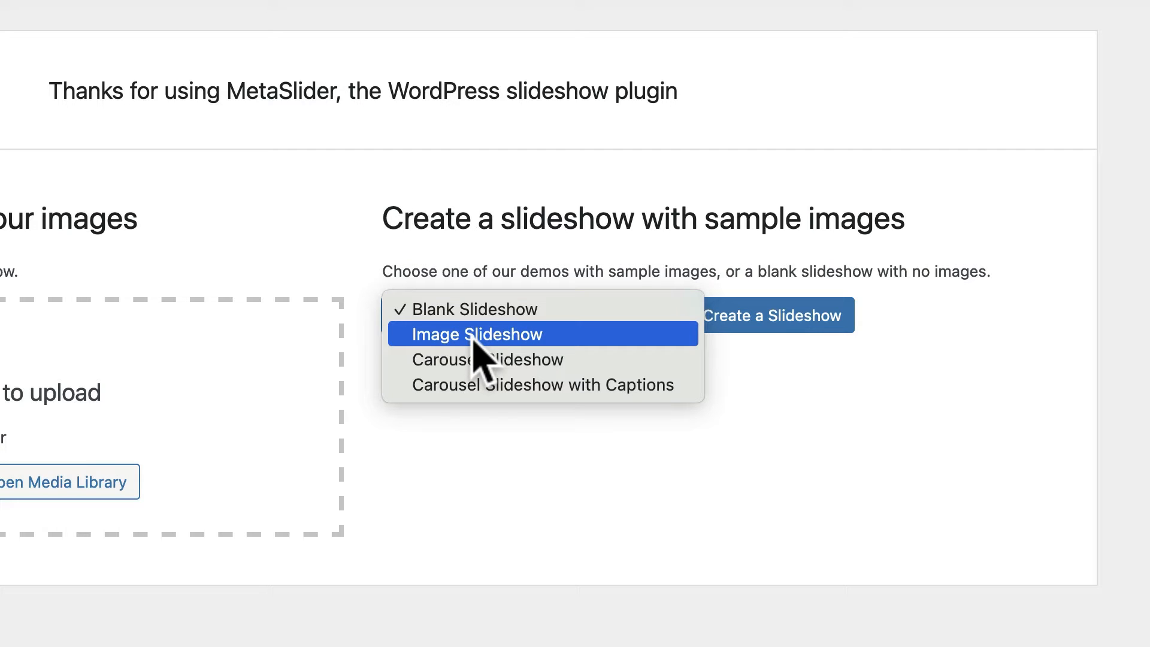
pyautogui.click(477, 335)
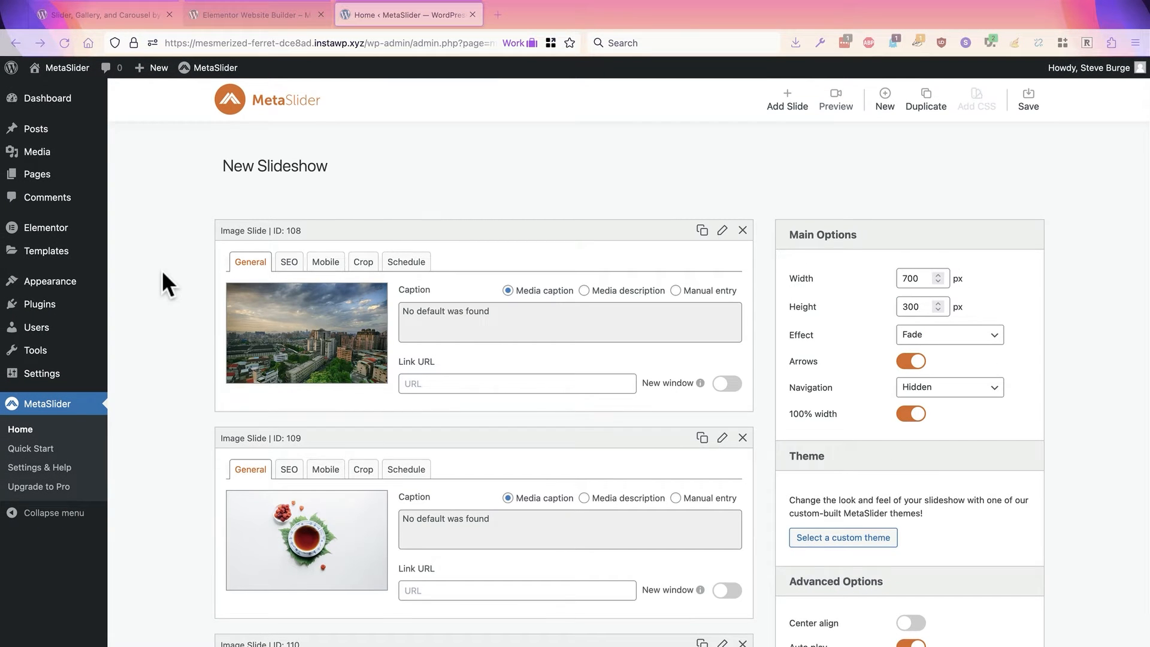
pyautogui.scroll(-3)
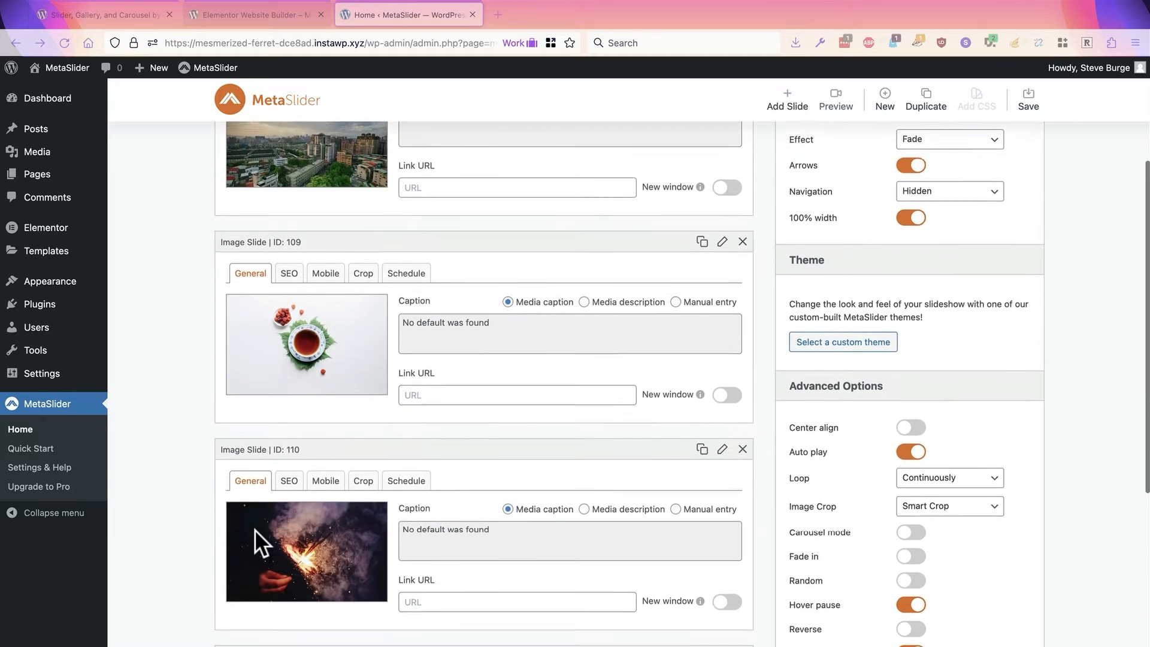
pyautogui.scroll(-3)
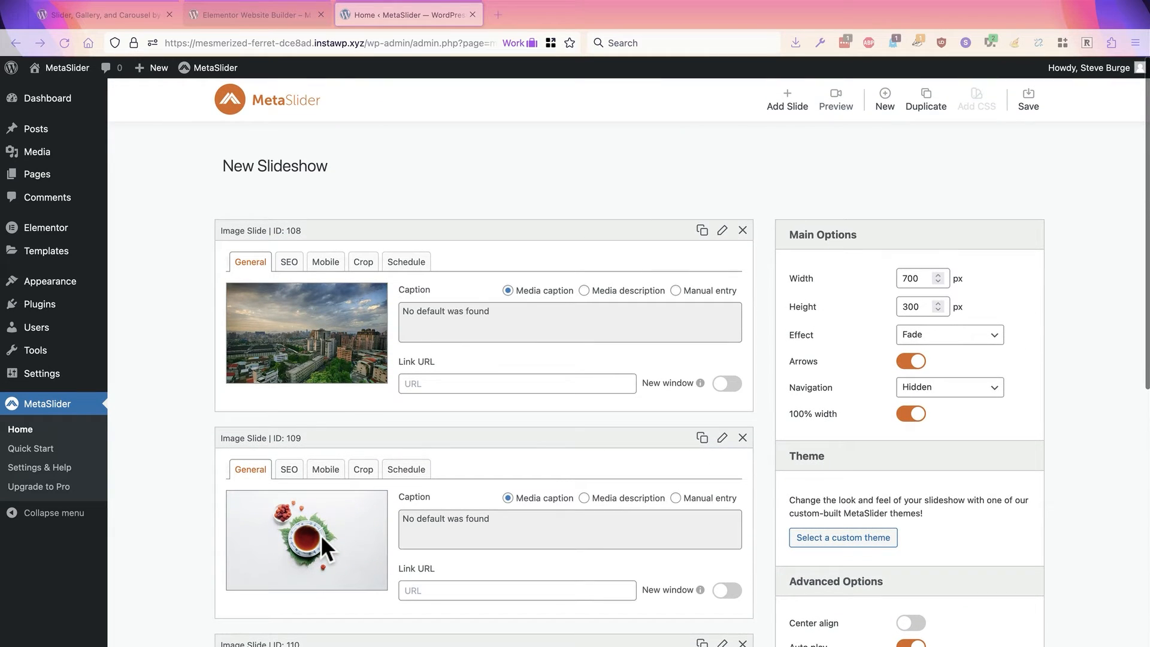
pyautogui.moveTo(847, 159)
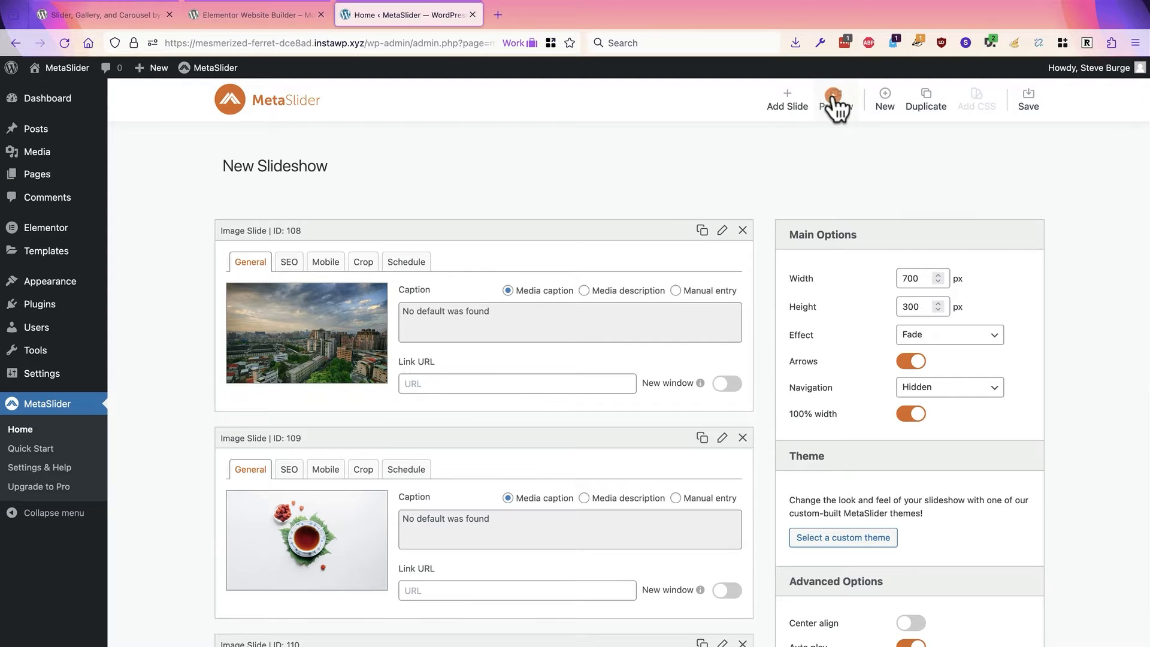
pyautogui.click(835, 99)
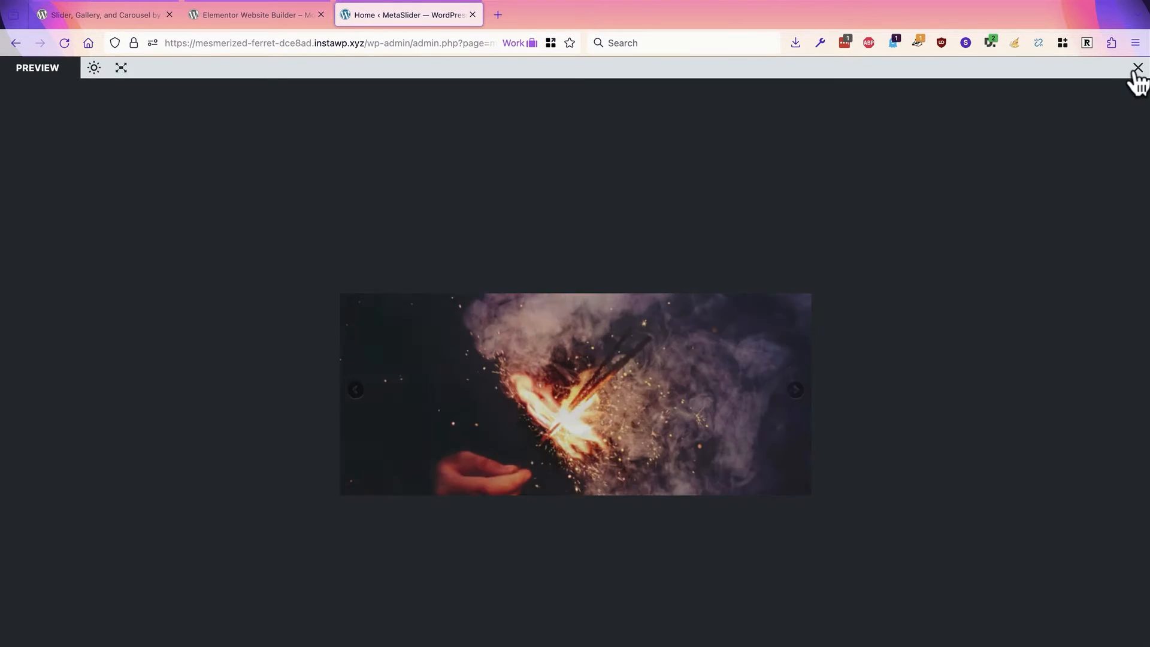
pyautogui.click(1137, 67)
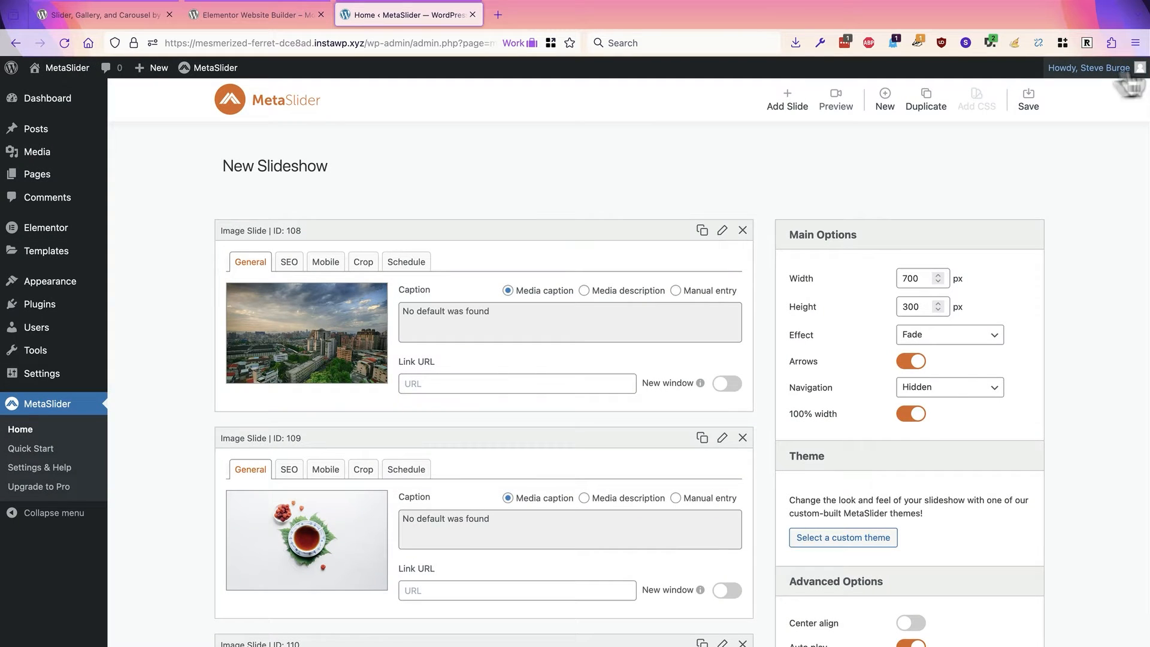
# Scroll the slideshow editor down to reveal the shortcode [metaslider id="103"].
pyautogui.scroll(-3)
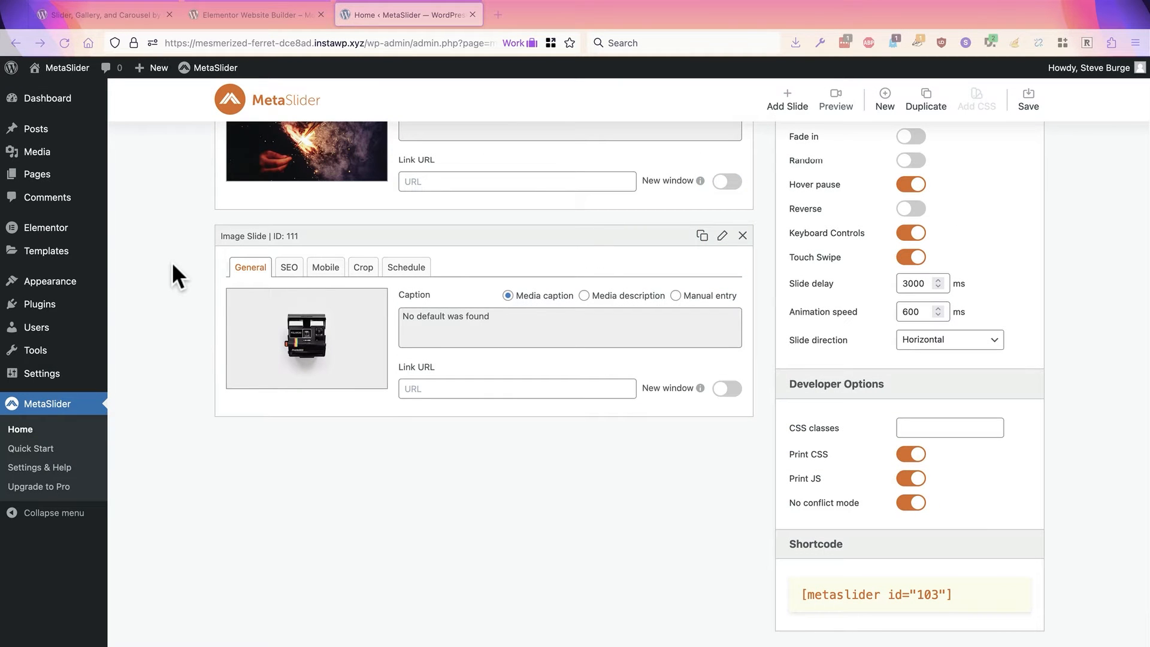
pyautogui.moveTo(35, 175)
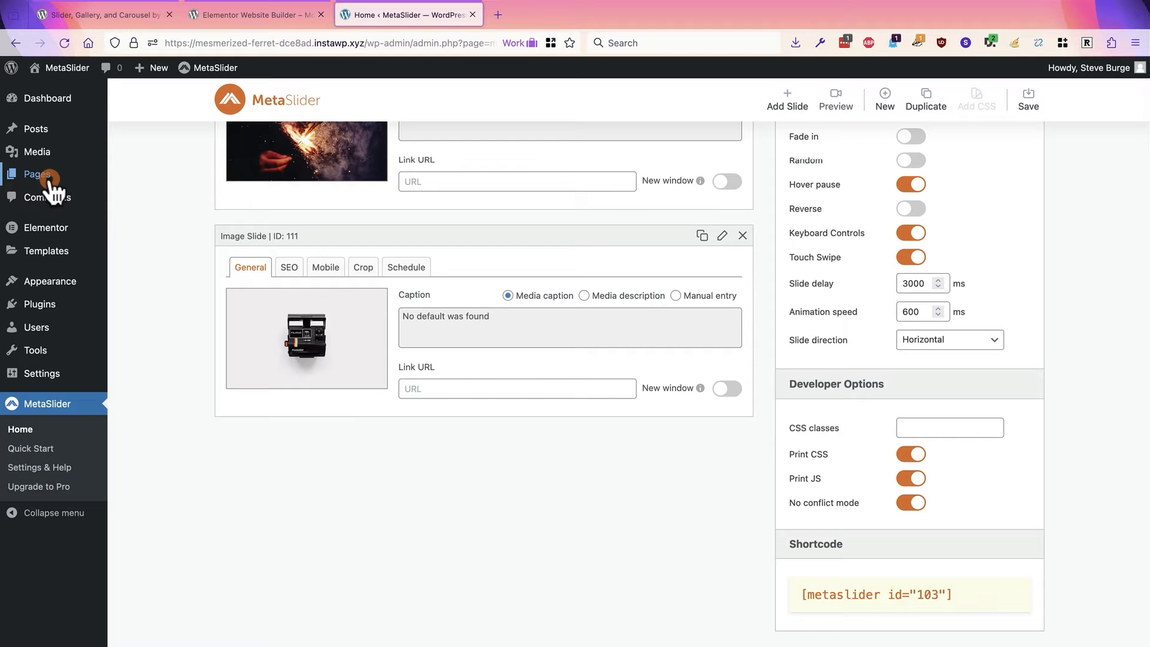
pyautogui.moveTo(35, 173)
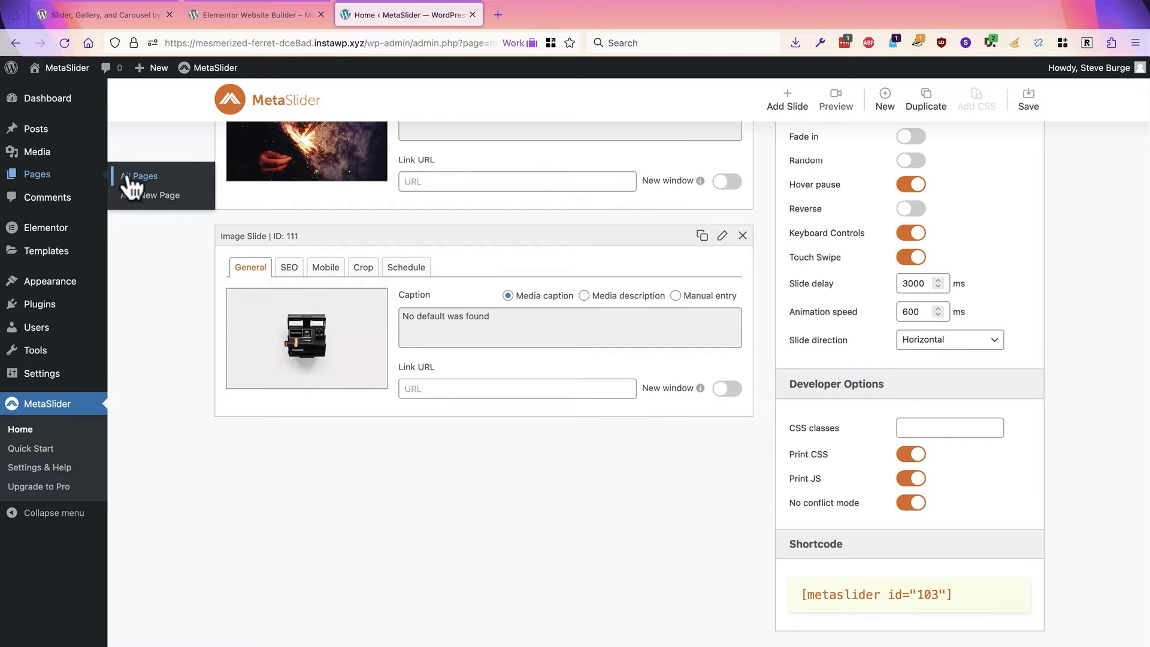
# From All Pages, edit the Elementor Page and launch it in the Elementor editor.
pyautogui.click(137, 176)
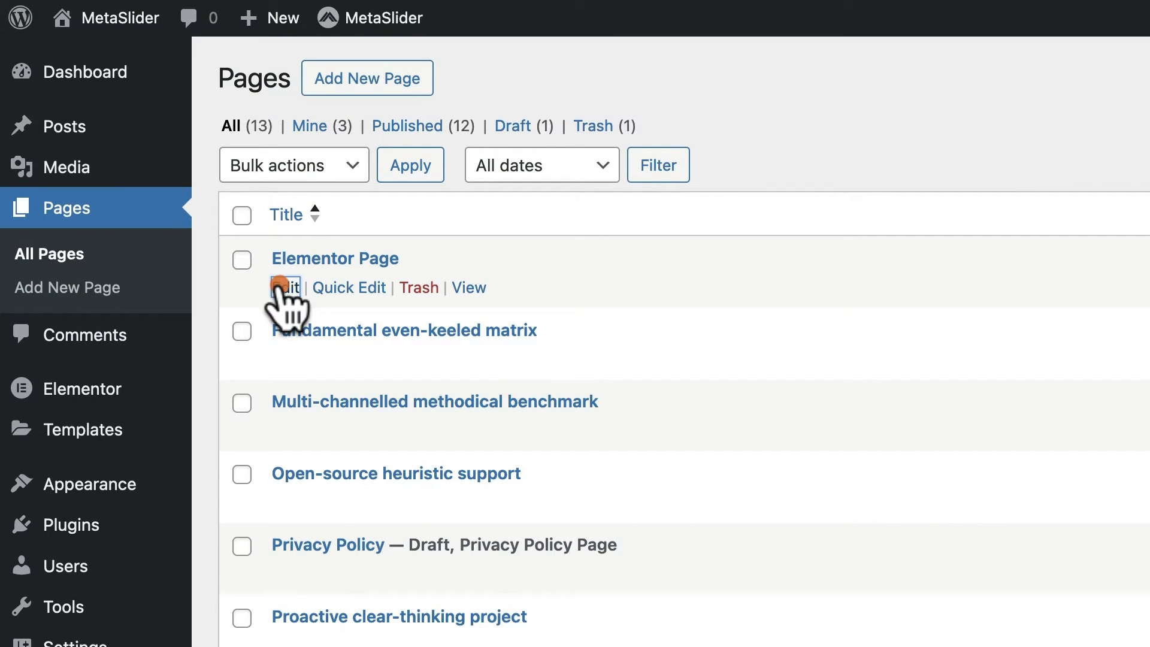
pyautogui.click(285, 286)
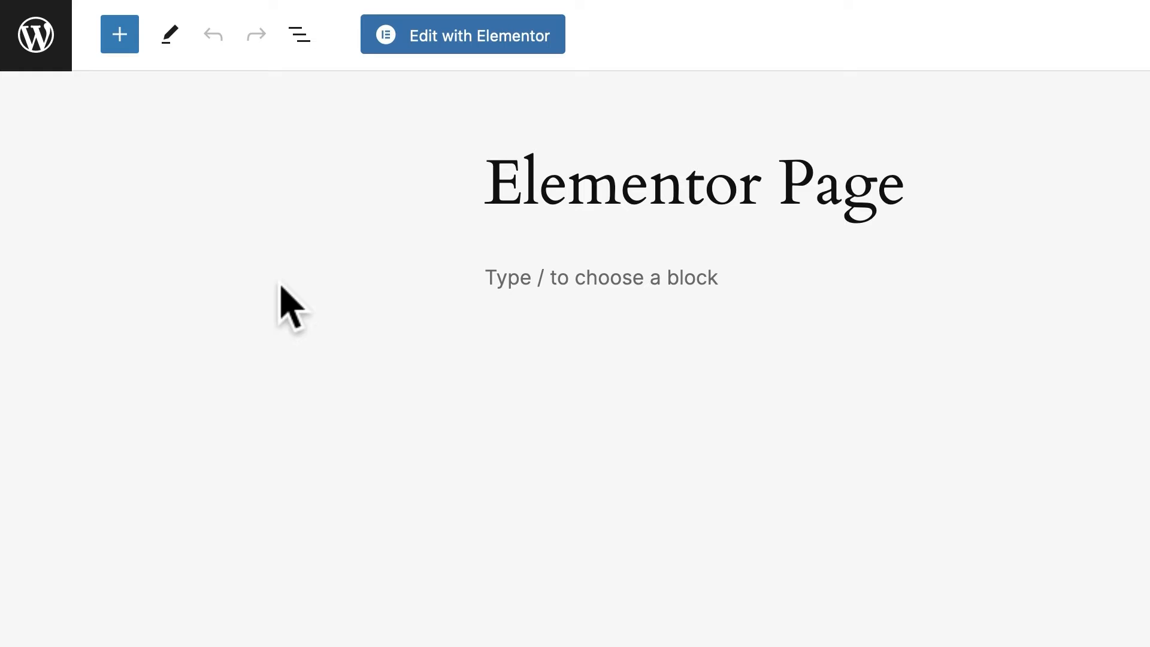
pyautogui.moveTo(451, 51)
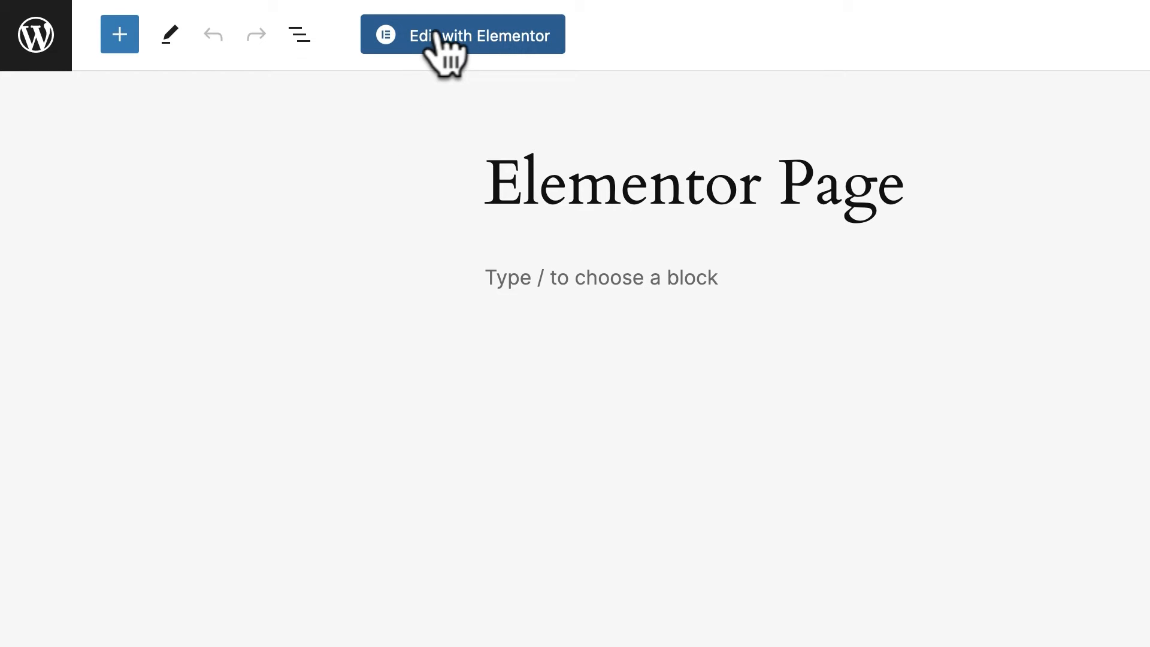
pyautogui.click(462, 34)
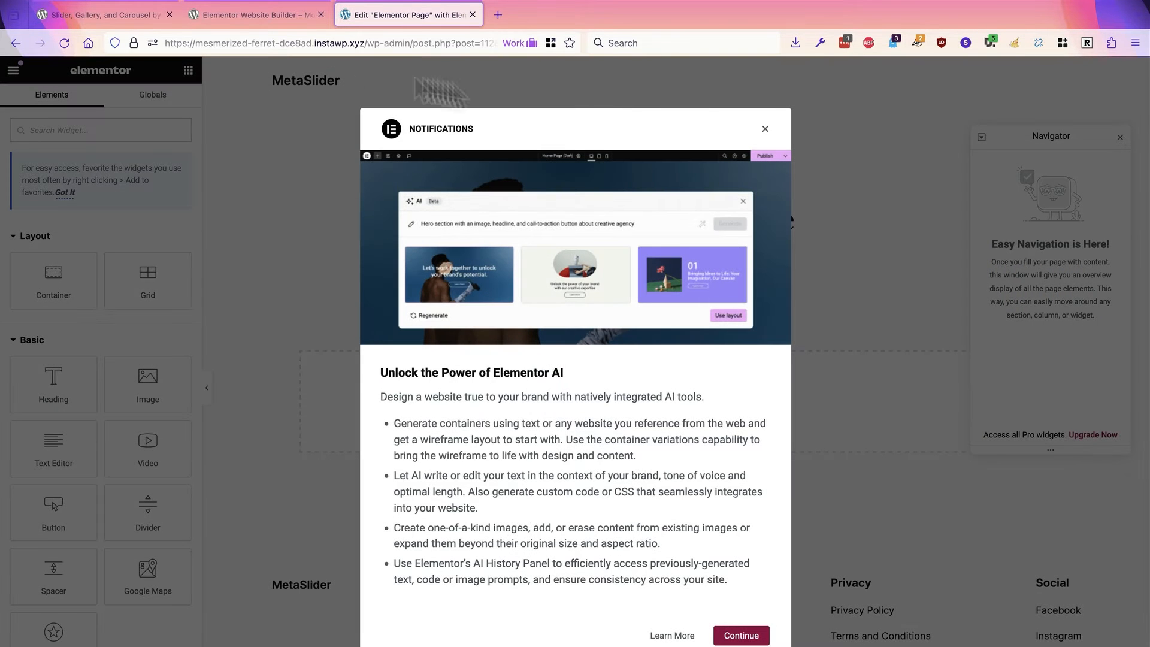
# Dismiss the AI popup, add a Shortcode widget and fill it with [metaslider id="103"].
pyautogui.click(765, 128)
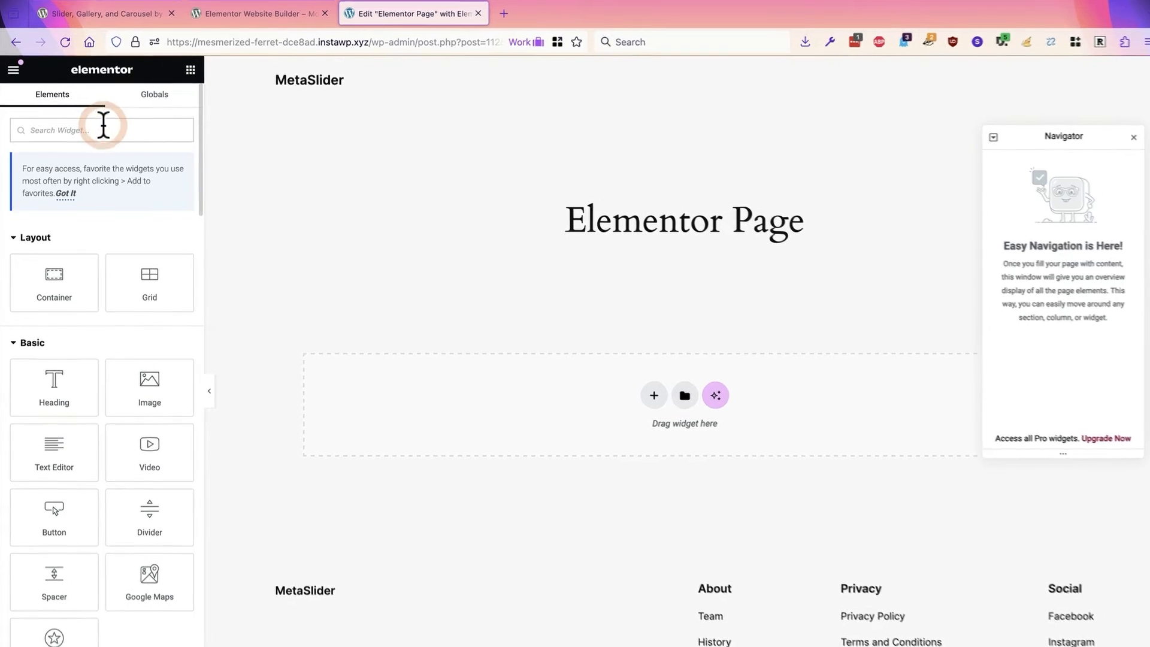
pyautogui.write('shor')
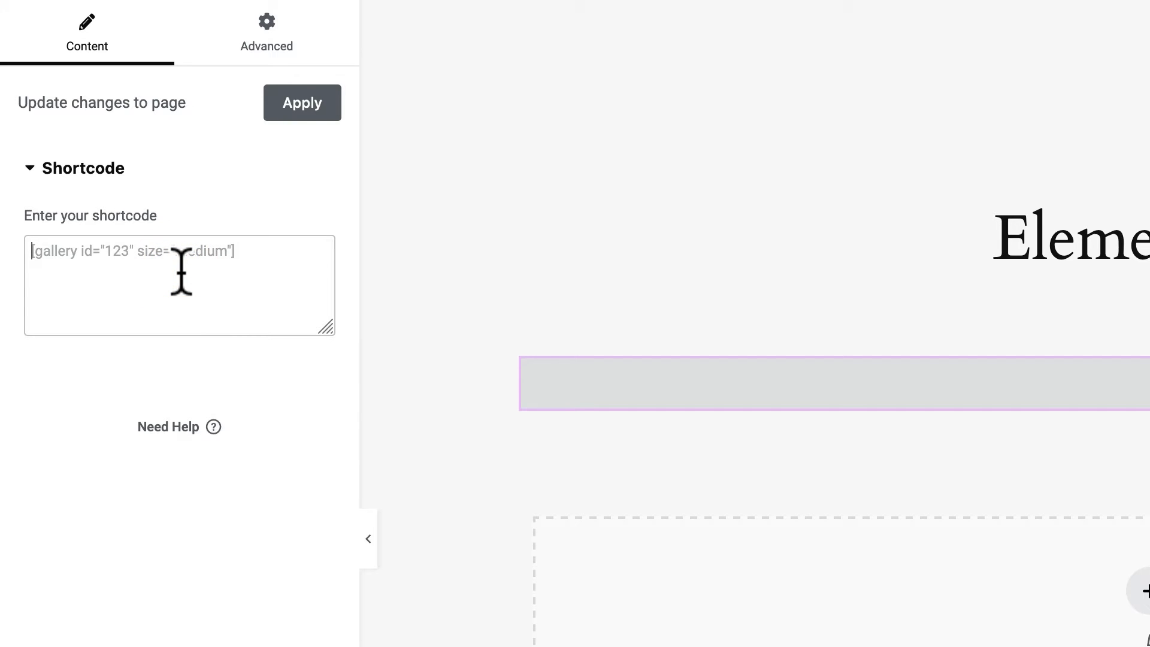
pyautogui.write('[metaslider id="103"]')
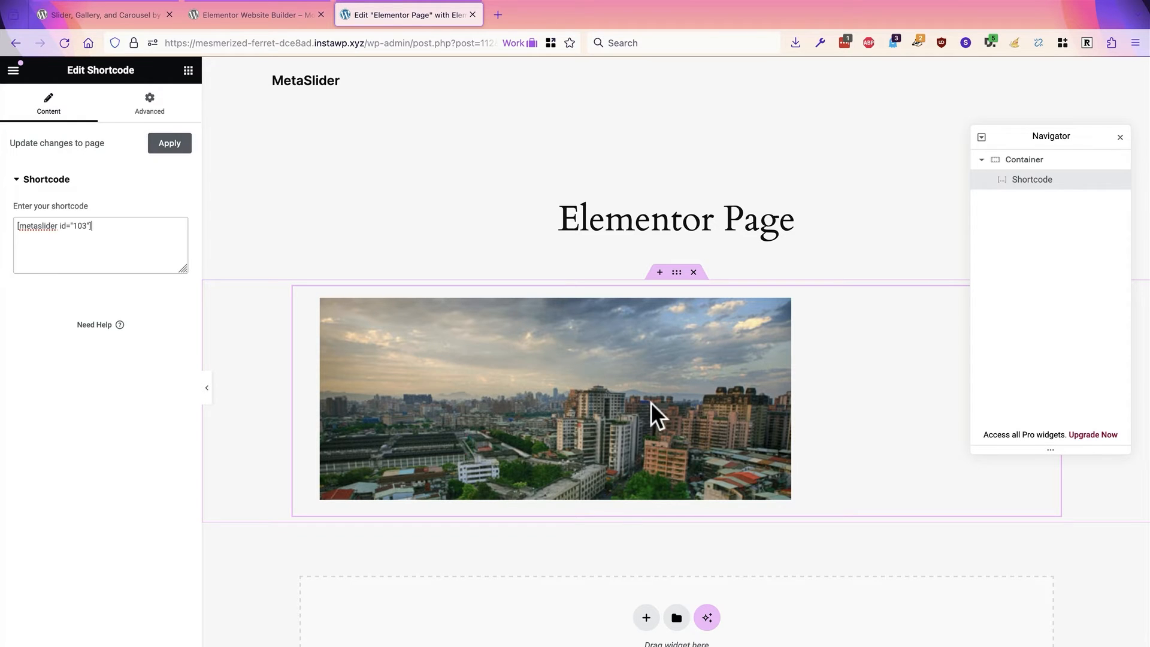
# Apply the shortcode and launch a preview of the page with its changes.
pyautogui.click(1120, 137)
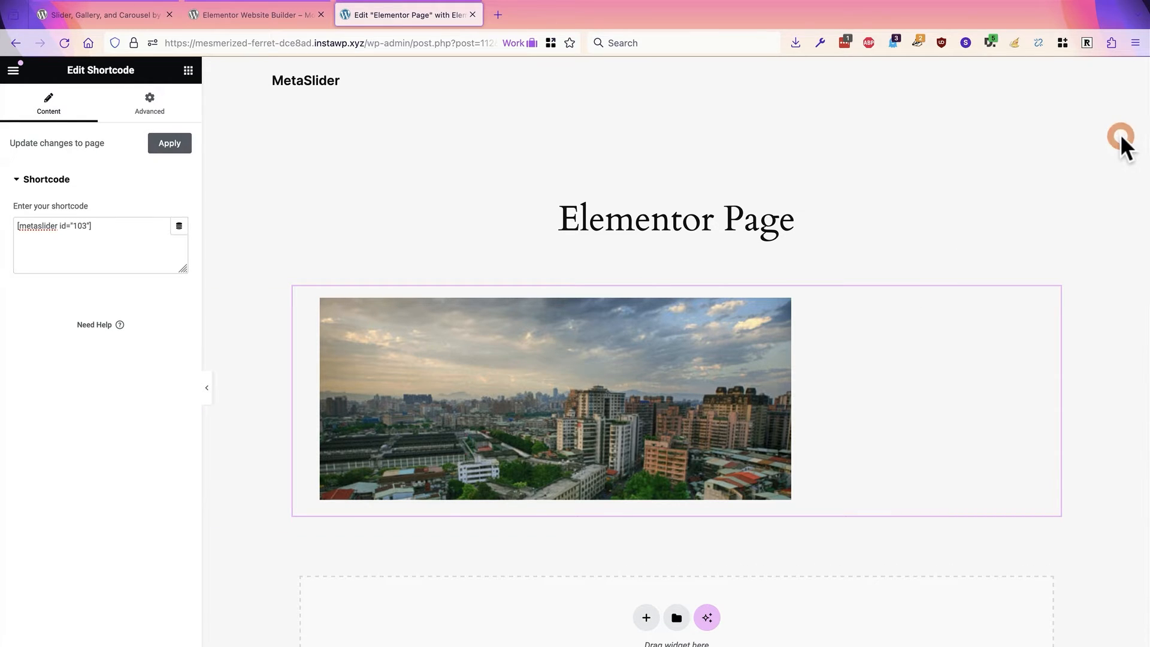
pyautogui.moveTo(488, 348)
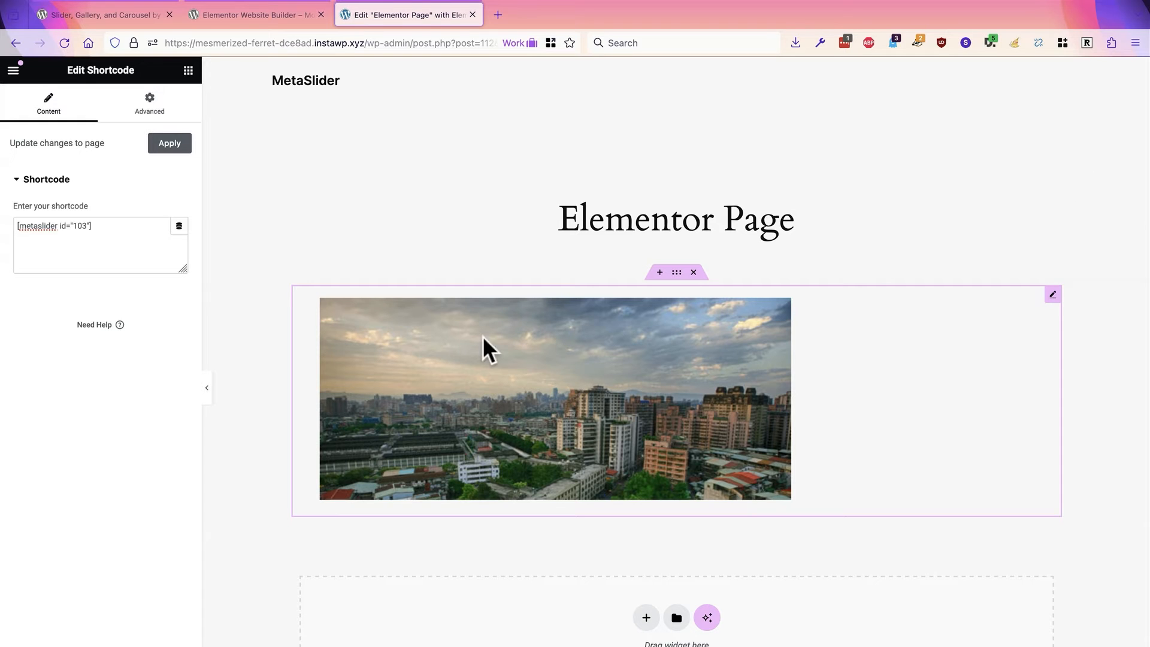
pyautogui.moveTo(995, 328)
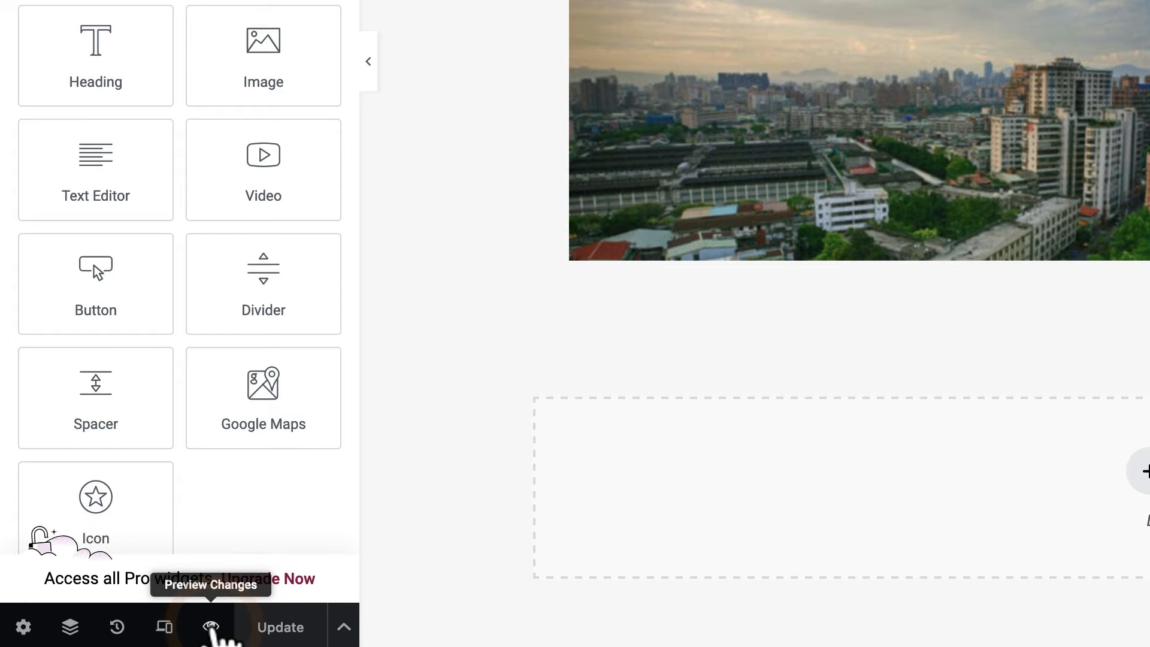
pyautogui.click(211, 627)
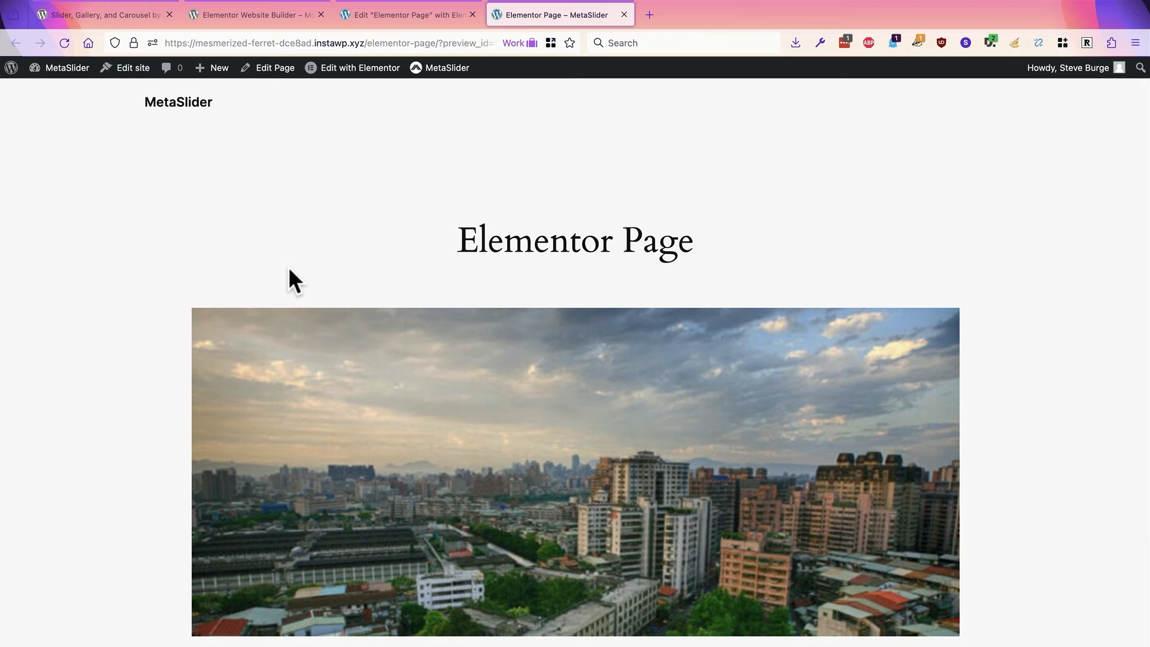
# Step the previewed carousel through its tea, sparkler, camera and city slides with the next arrow.
pyautogui.scroll(-3)
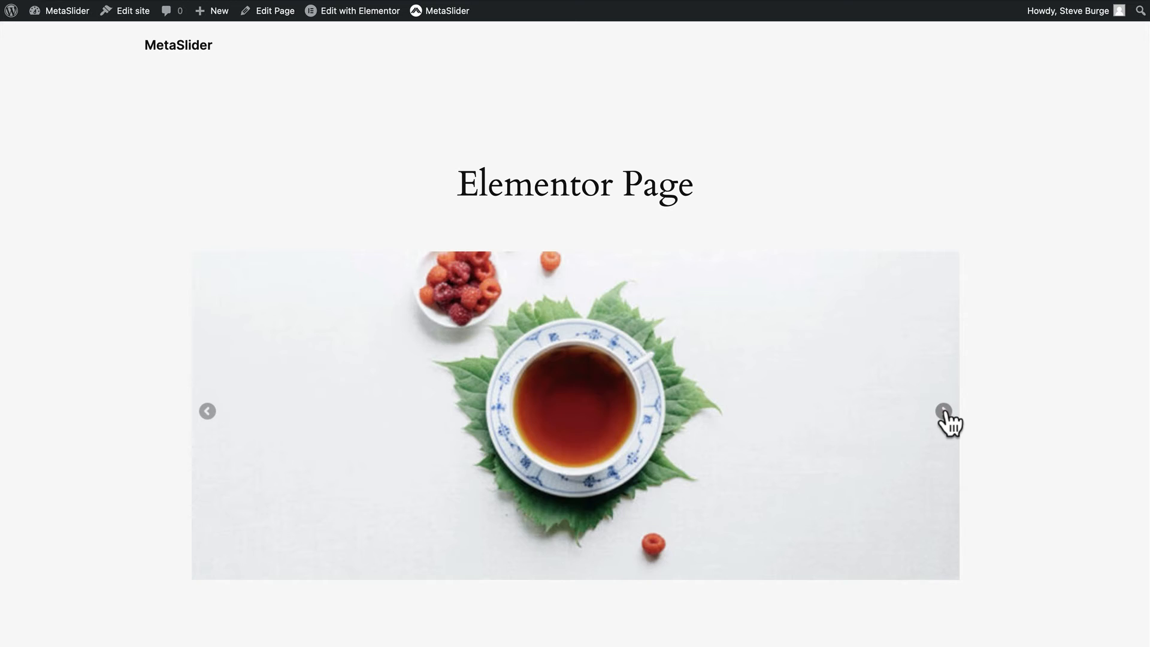
pyautogui.click(945, 411)
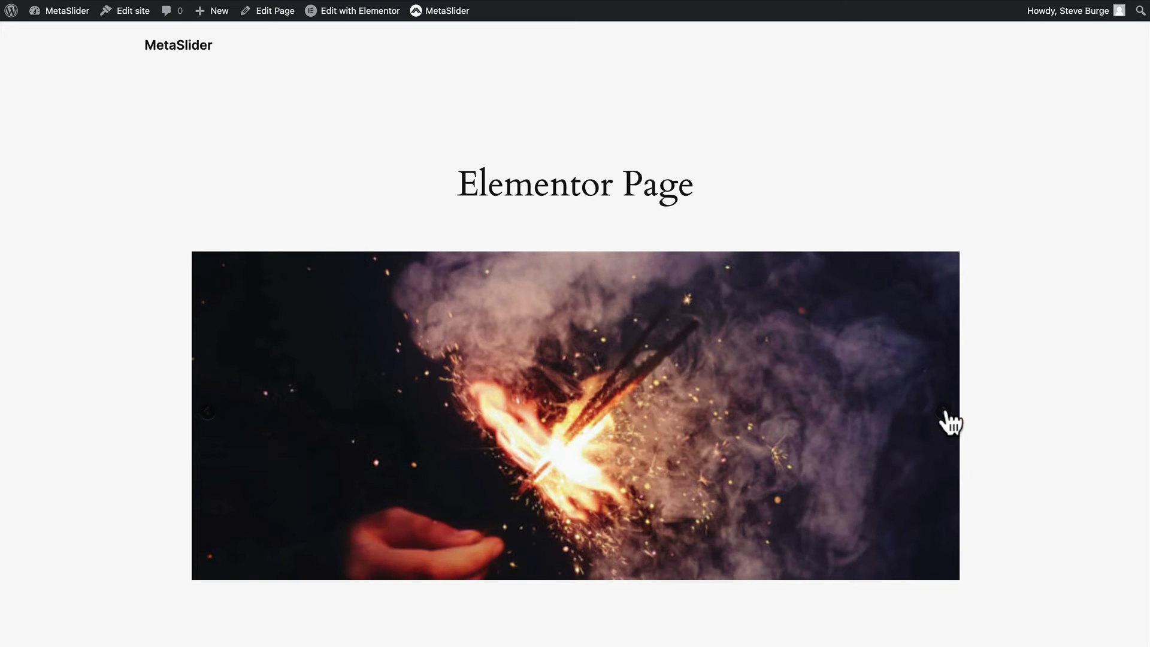
pyautogui.click(944, 411)
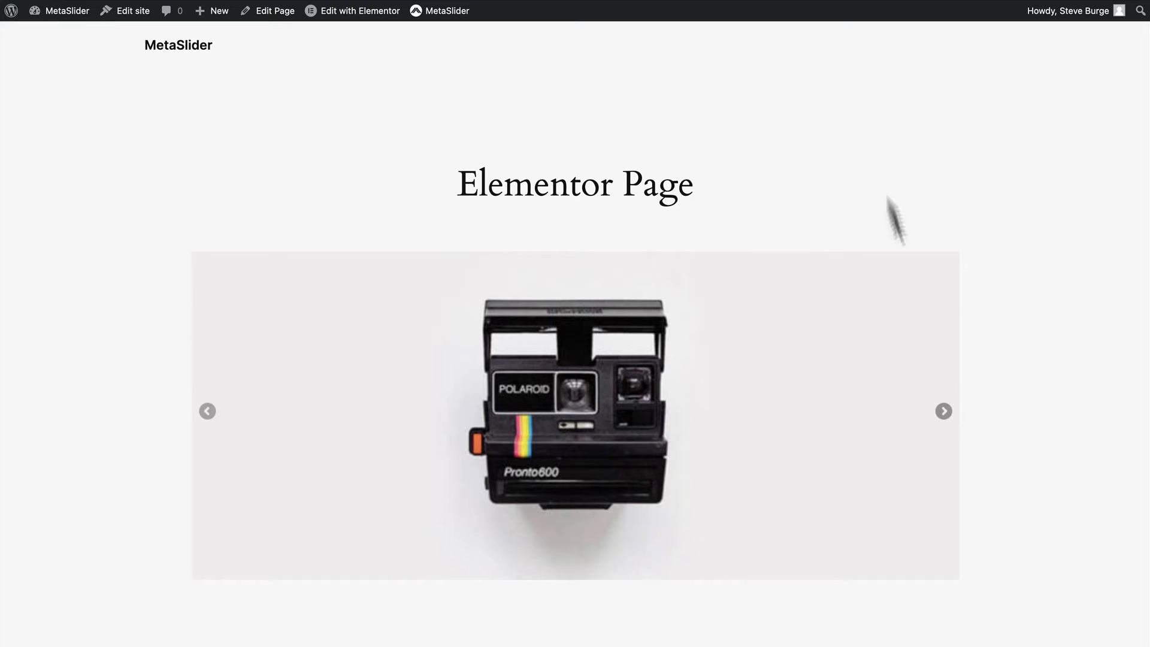
pyautogui.moveTo(877, 176)
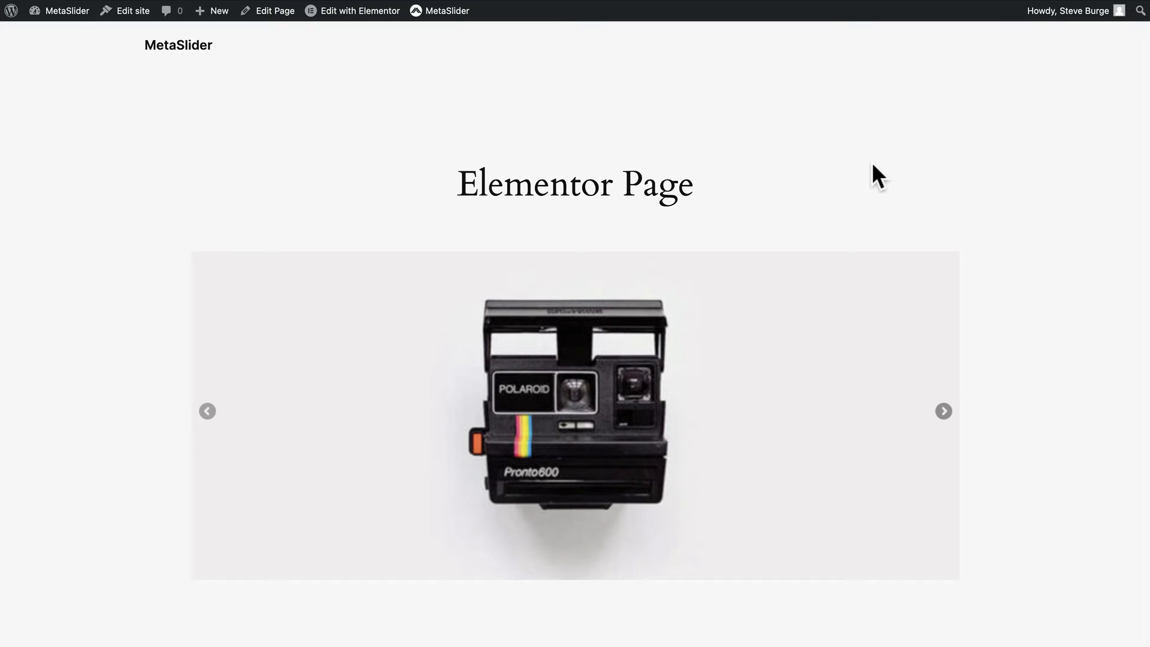
pyautogui.click(942, 411)
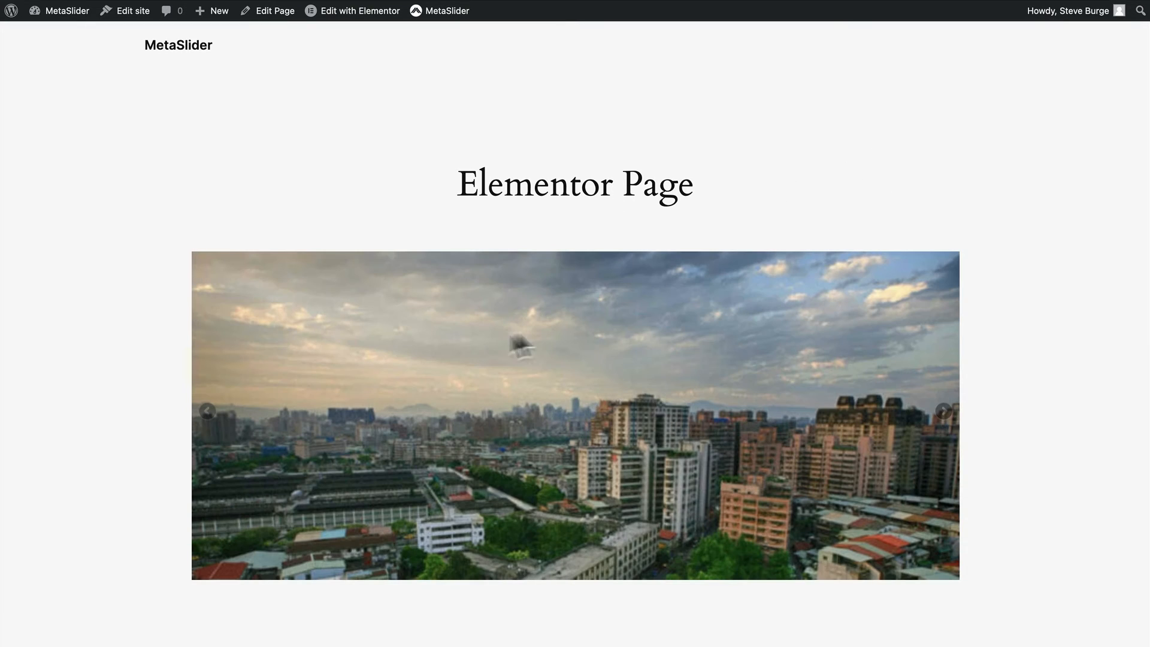
pyautogui.moveTo(486, 616)
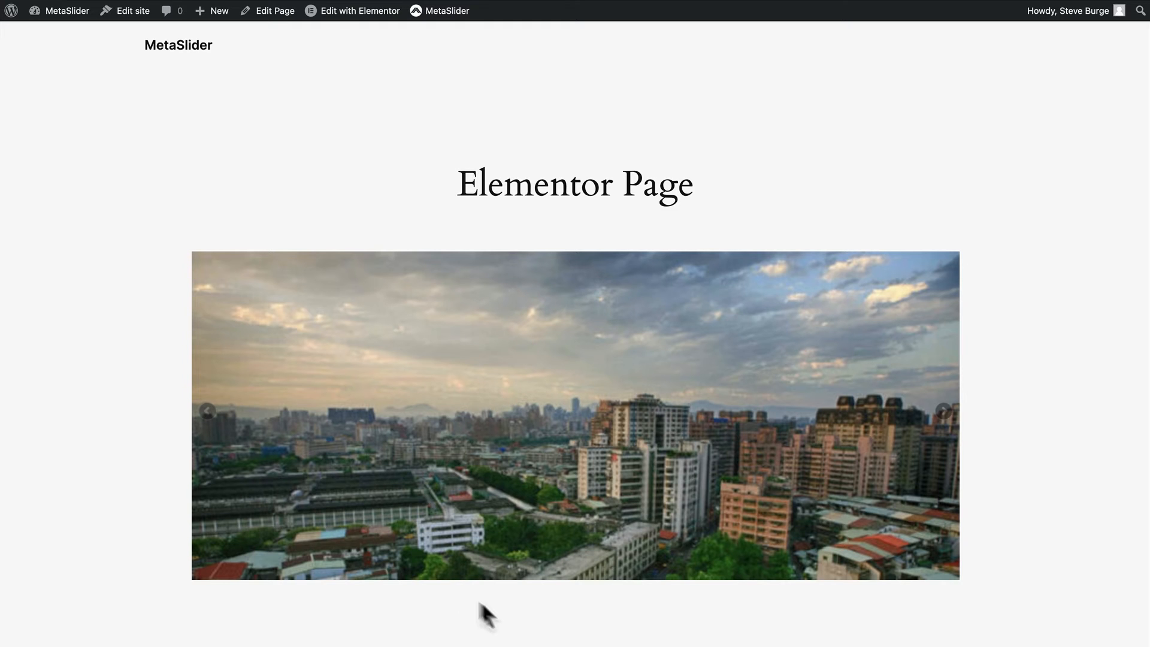
pyautogui.moveTo(193, 415)
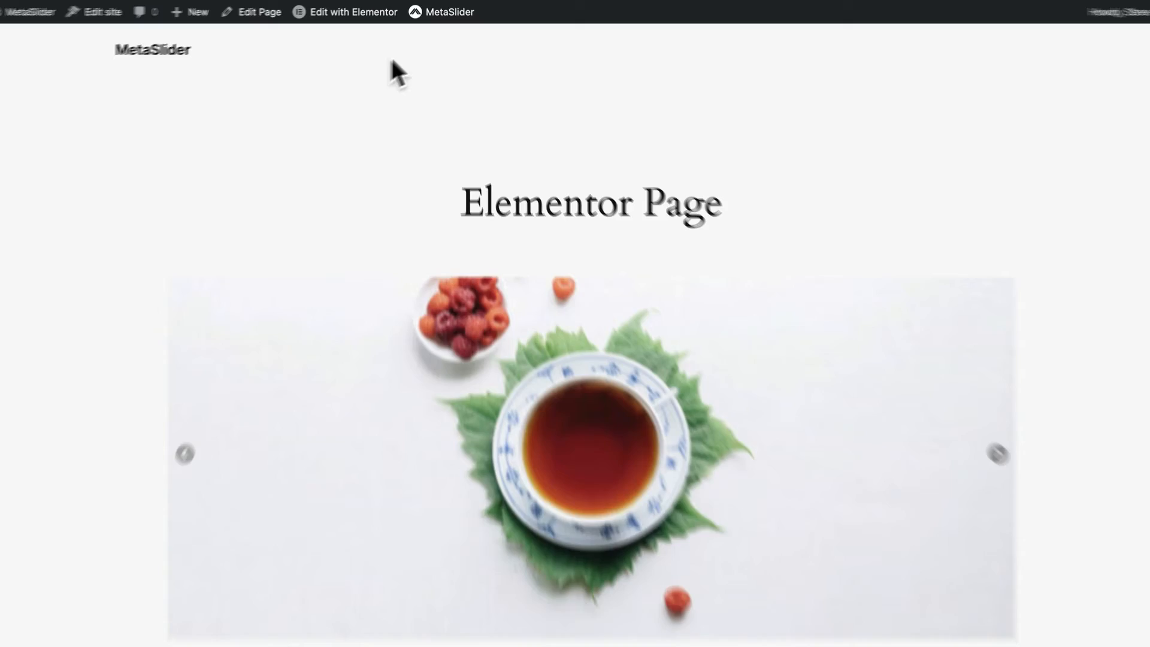
pyautogui.click(448, 12)
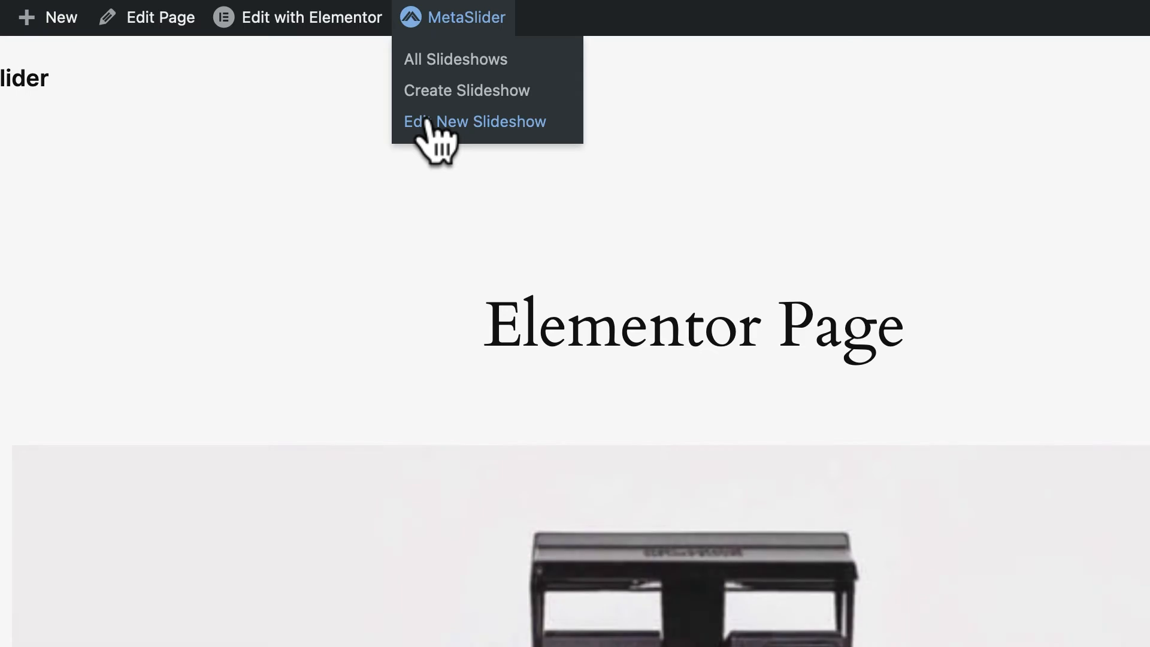
# Reopen the slideshow, move the tea cup slide above the city slide and hide it on phones.
pyautogui.click(475, 121)
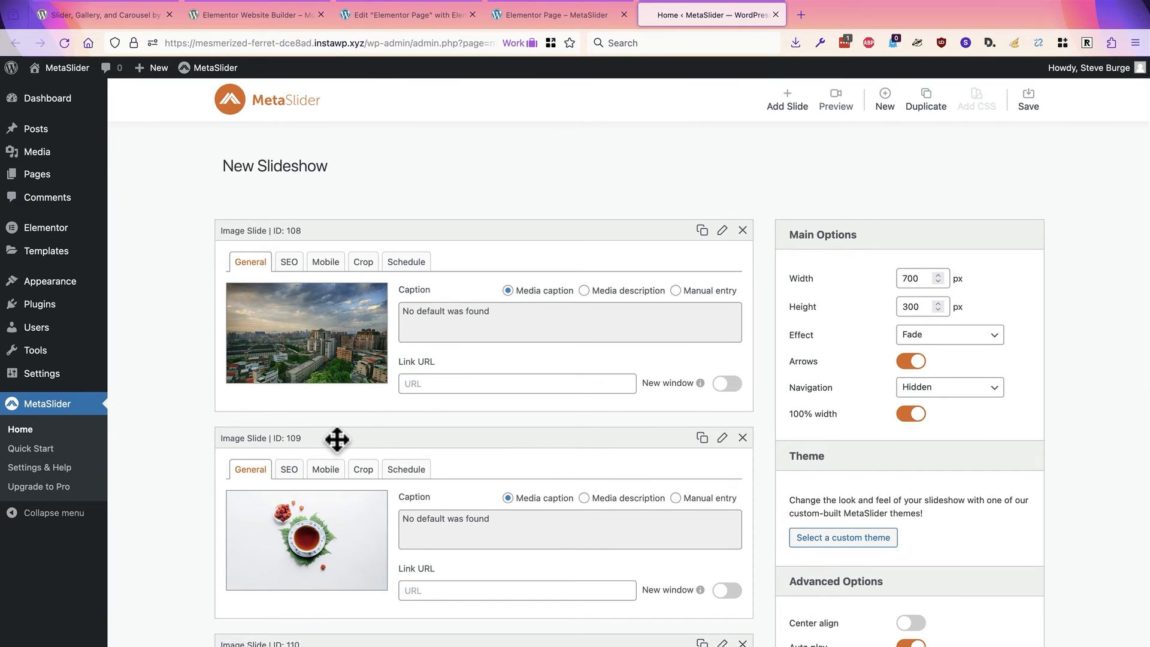
pyautogui.moveTo(338, 438); pyautogui.dragTo(337, 230)
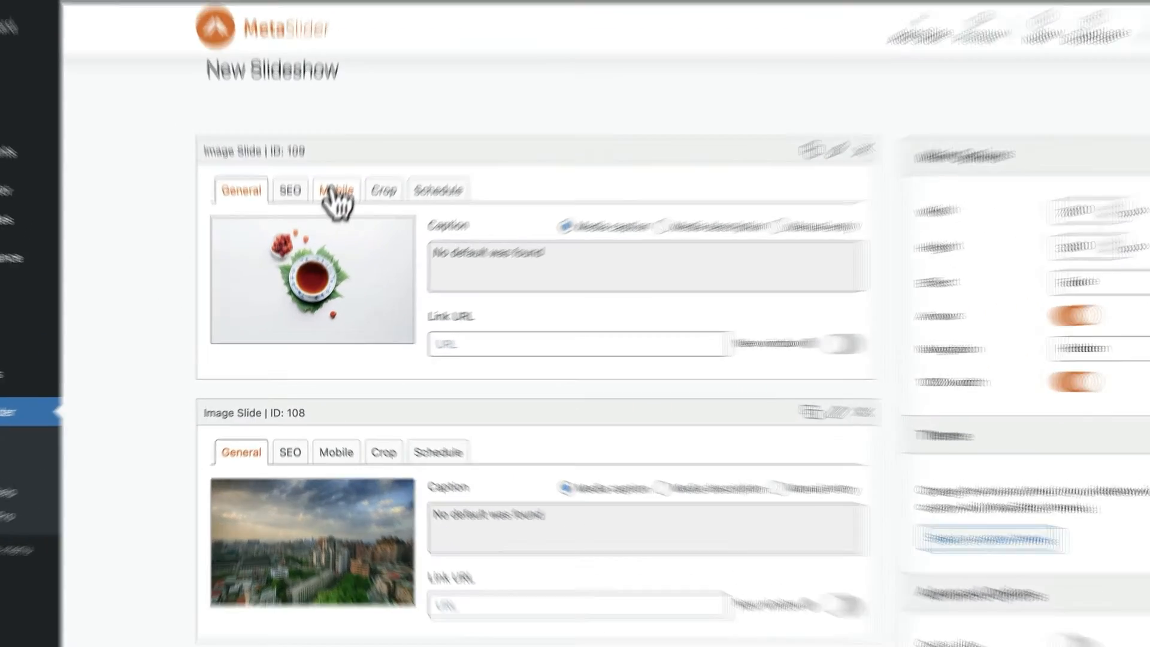
pyautogui.click(335, 190)
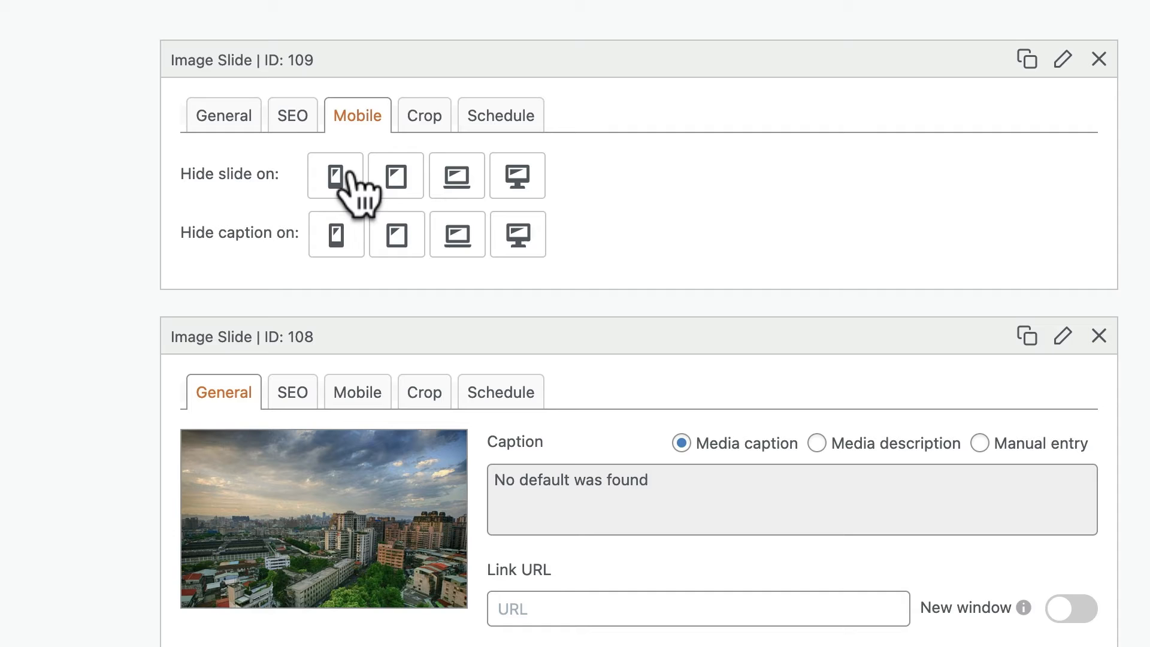
pyautogui.click(334, 175)
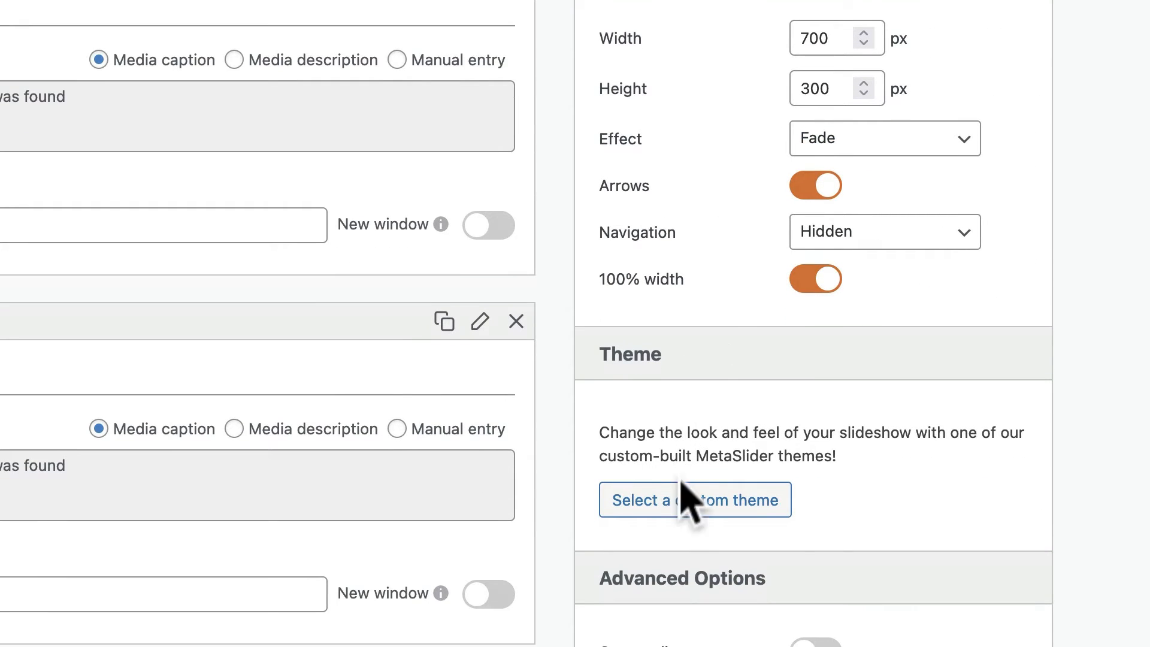
# Choose the Bubble theme from the custom theme gallery and apply it to the slideshow.
pyautogui.click(693, 500)
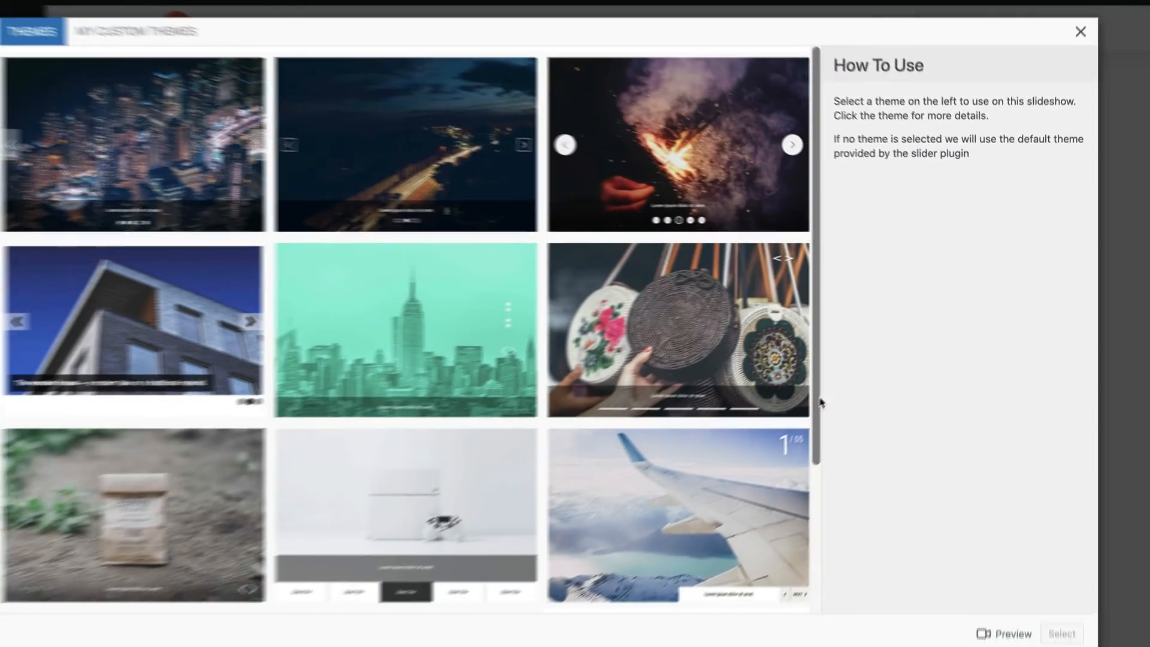
pyautogui.click(698, 150)
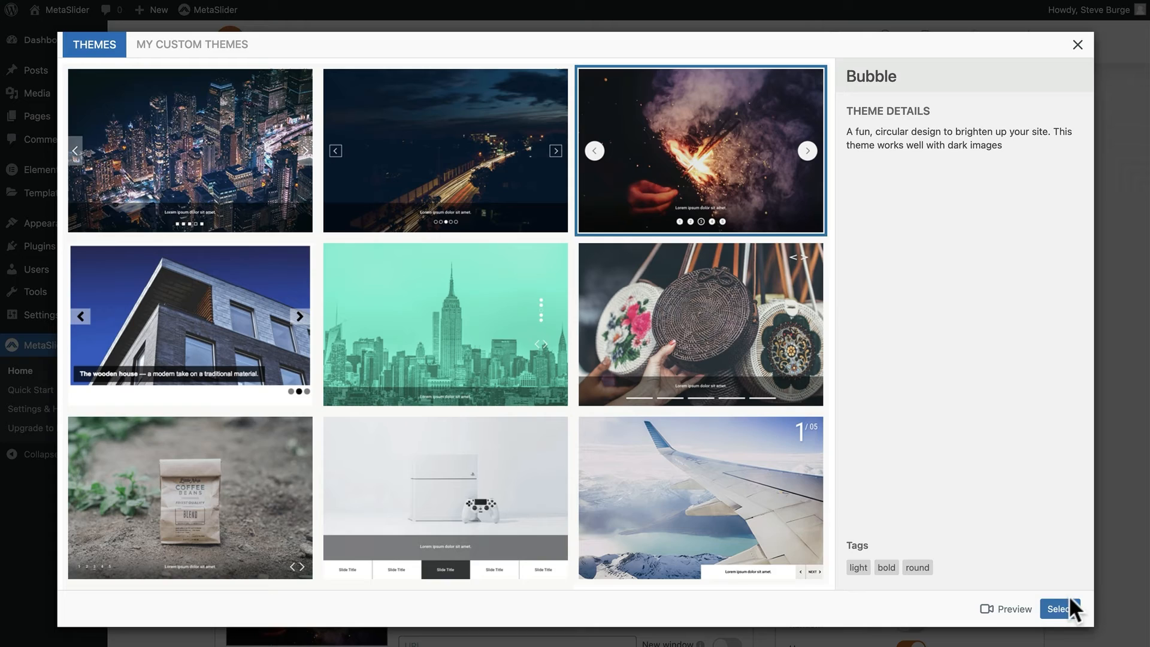
pyautogui.click(1058, 609)
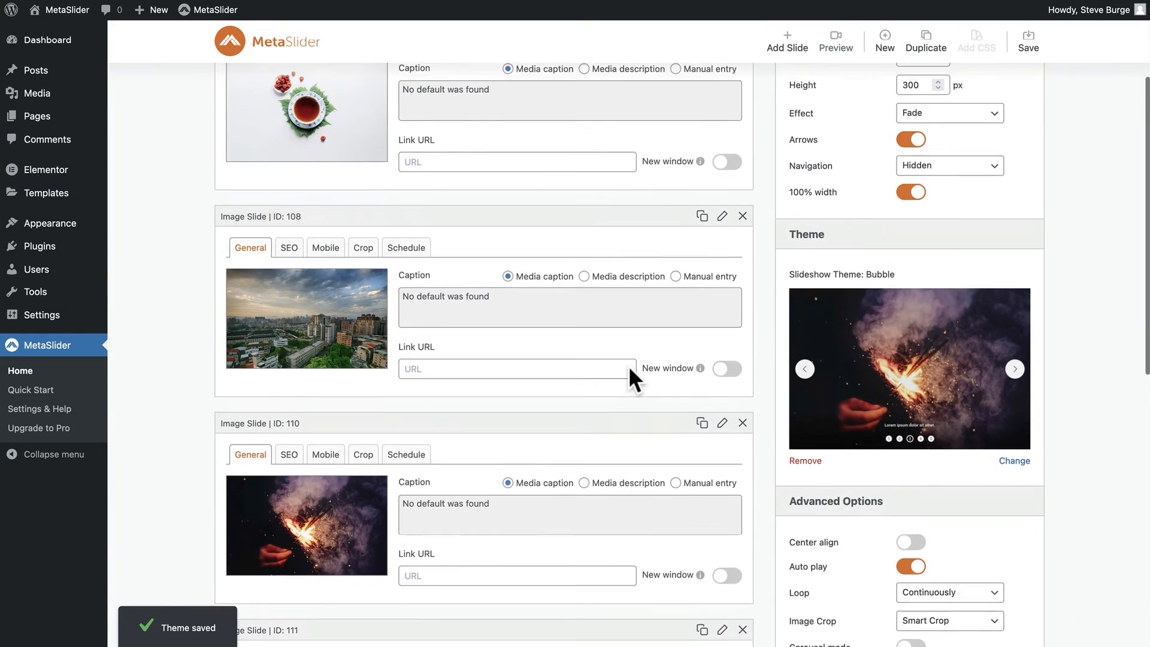
pyautogui.scroll(-3)
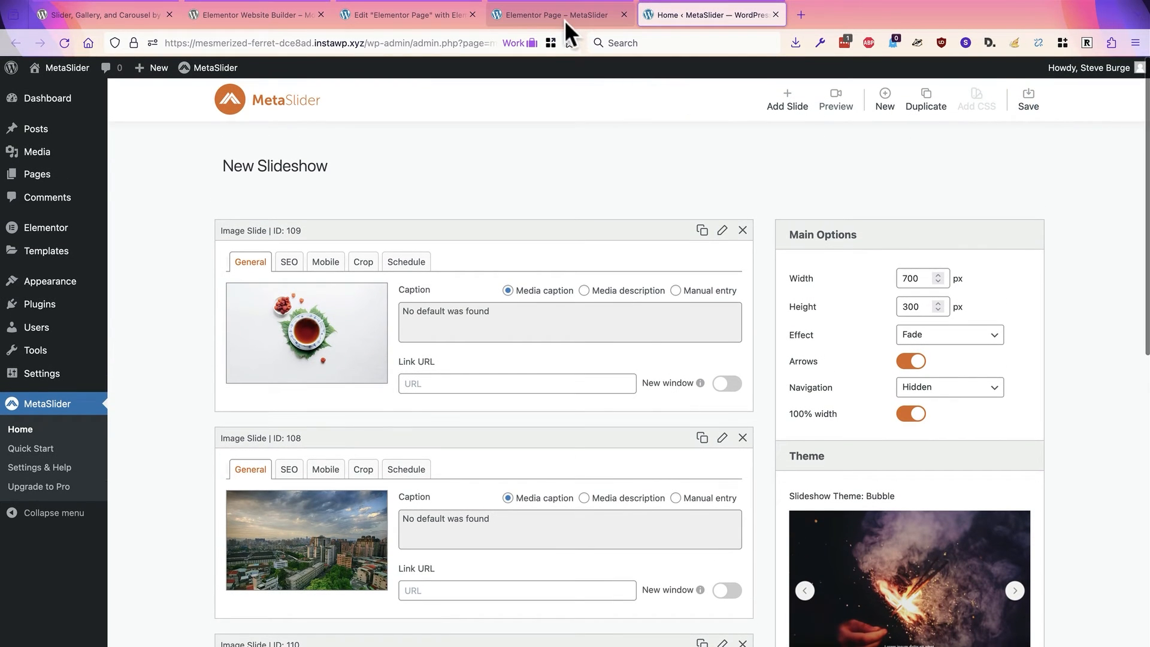
# Preview the slider on the live page, save Dots navigation, then jump to the fourth slide via a numbered dot.
pyautogui.click(557, 14)
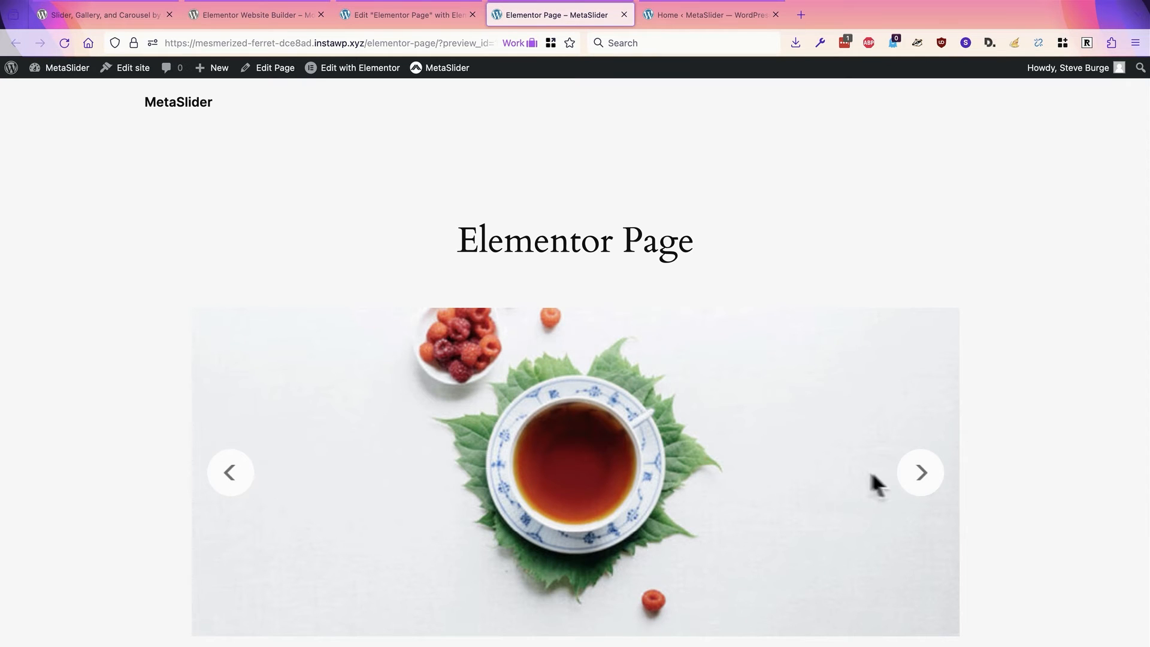
pyautogui.click(920, 472)
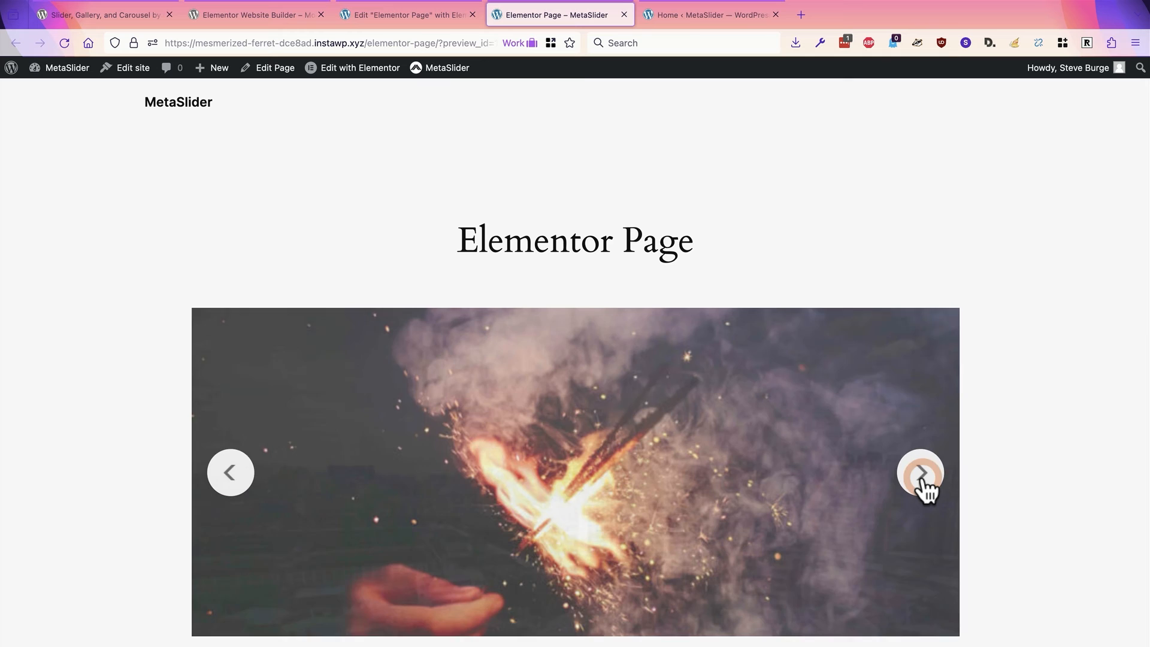
pyautogui.click(919, 472)
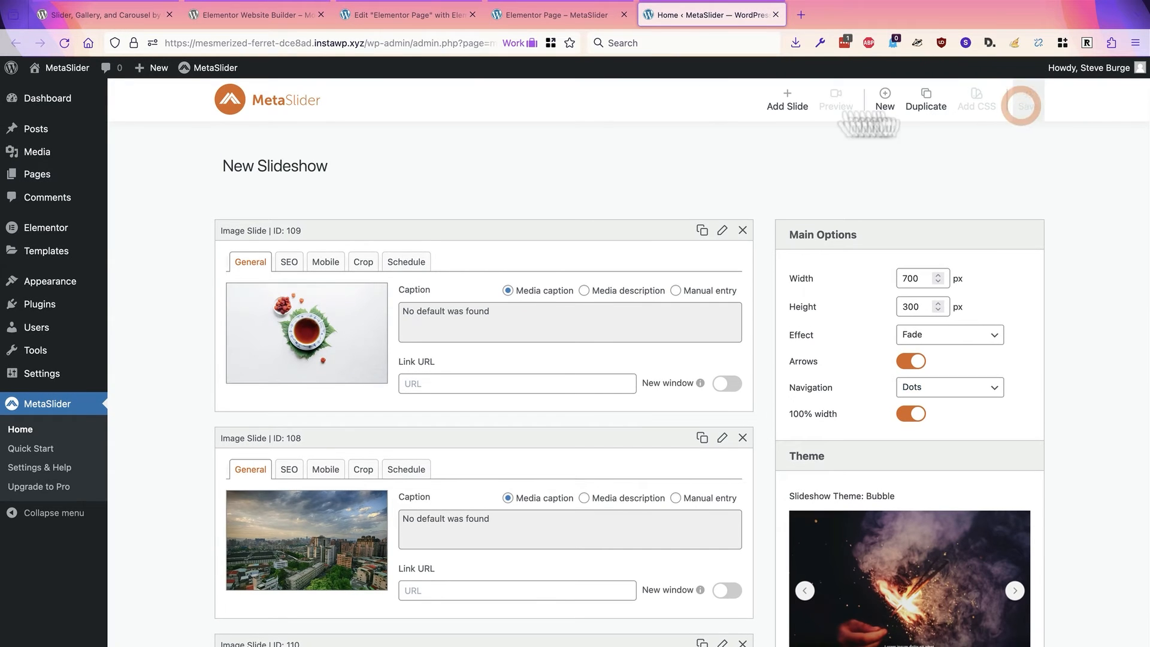
pyautogui.click(557, 14)
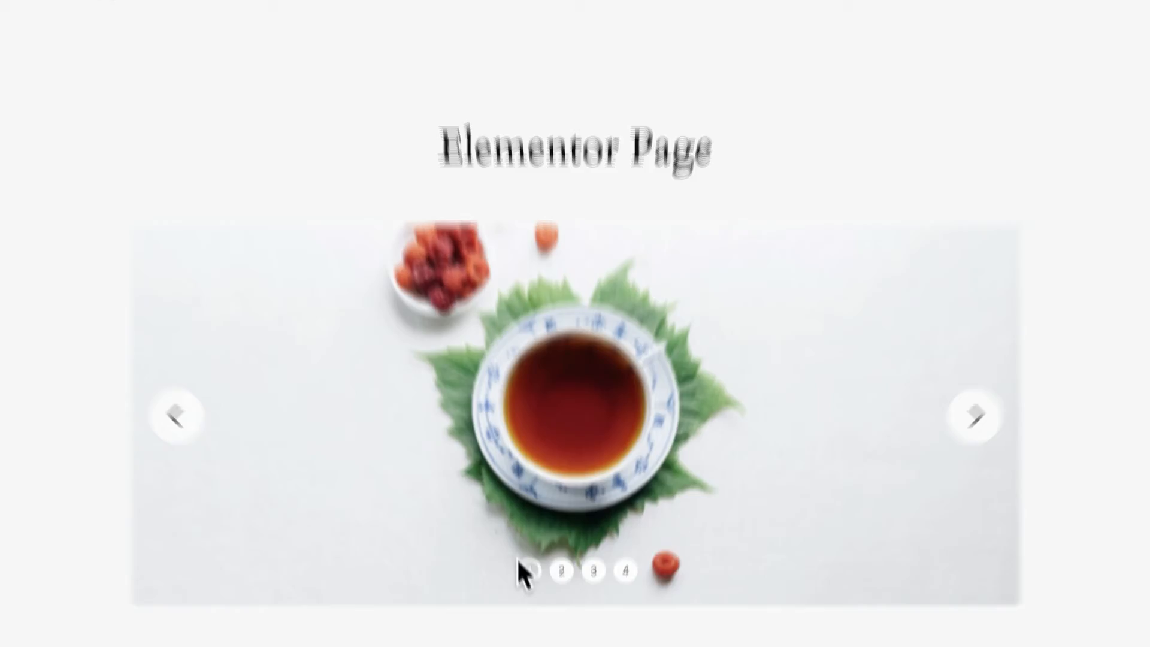
pyautogui.click(639, 501)
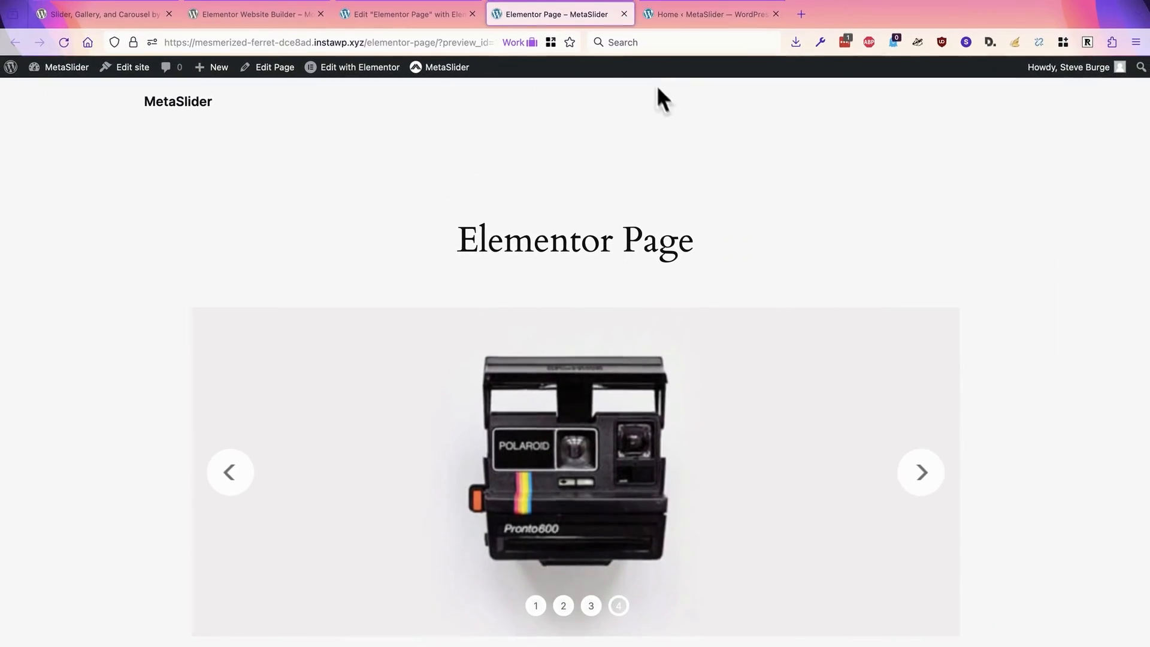
# Enable Carousel mode in the slideshow's Advanced Options.
pyautogui.click(709, 14)
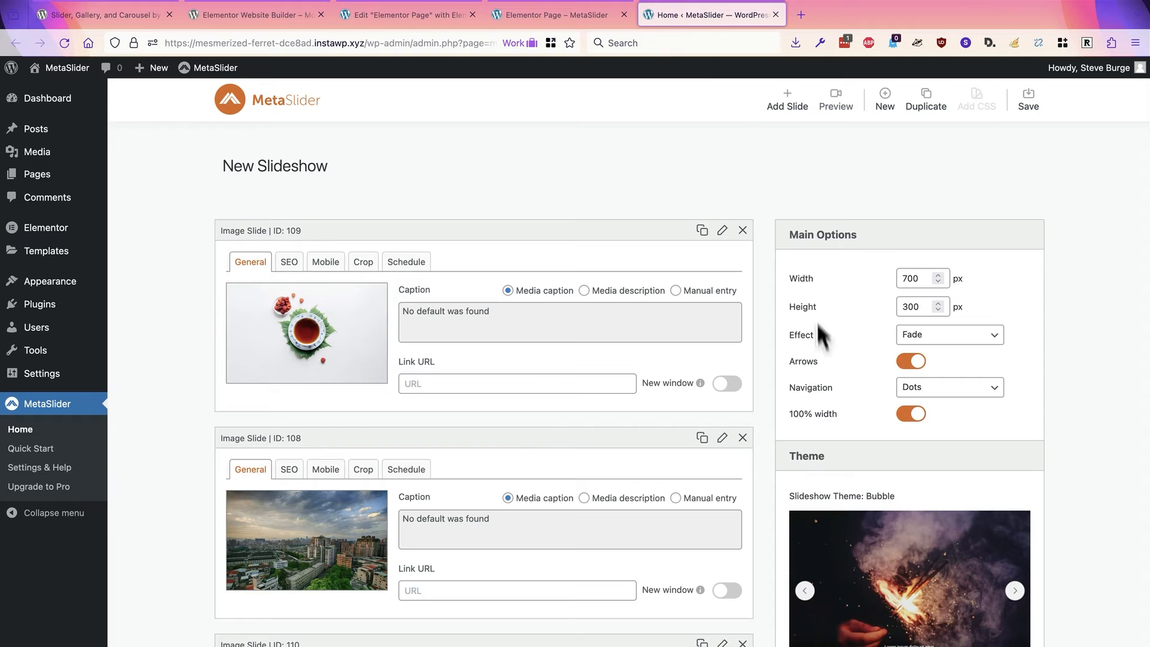
pyautogui.scroll(-3)
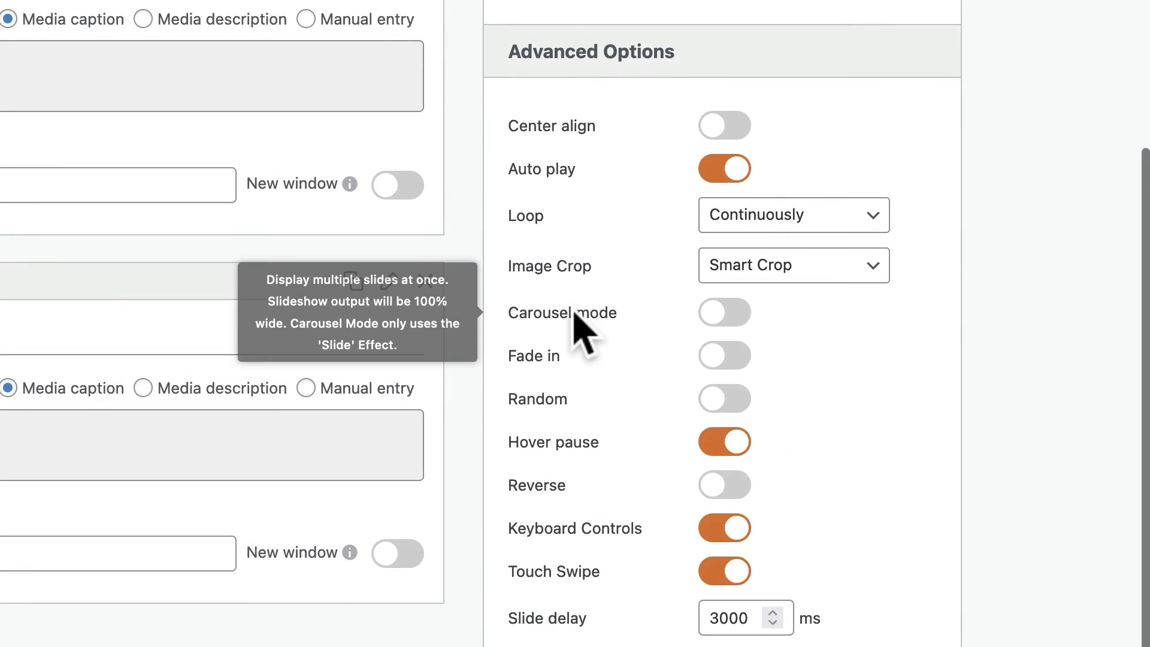
pyautogui.click(724, 311)
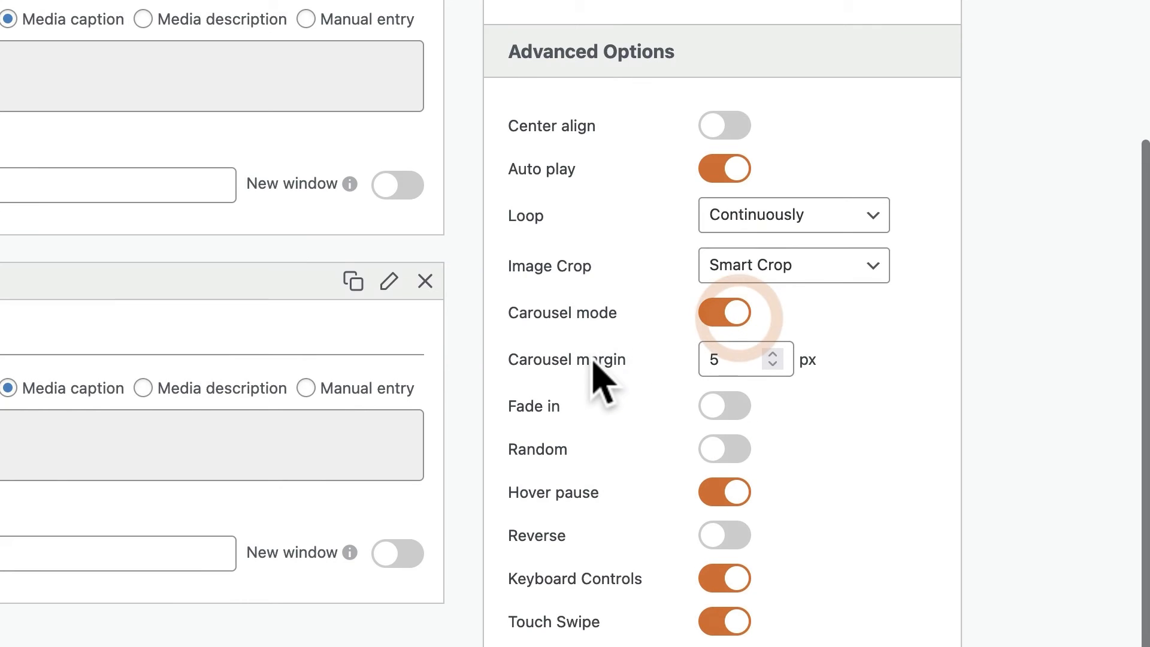
pyautogui.scroll(3)
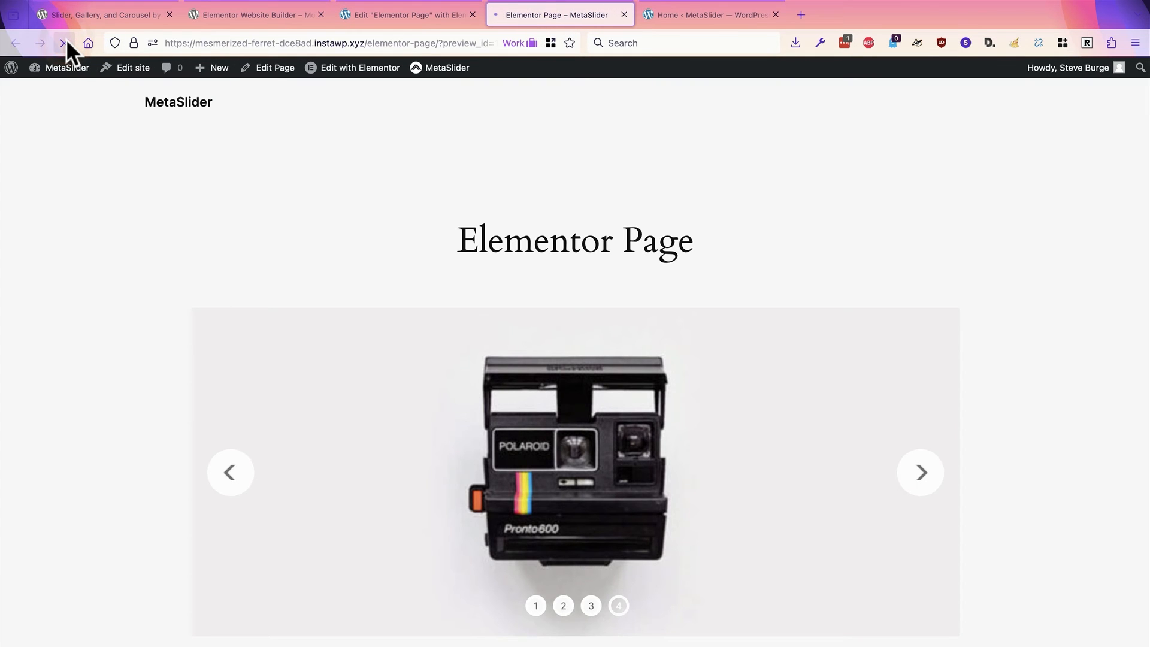
# Reload the live page to see three slides side by side, then return to the Elementor plugin page.
pyautogui.click(63, 43)
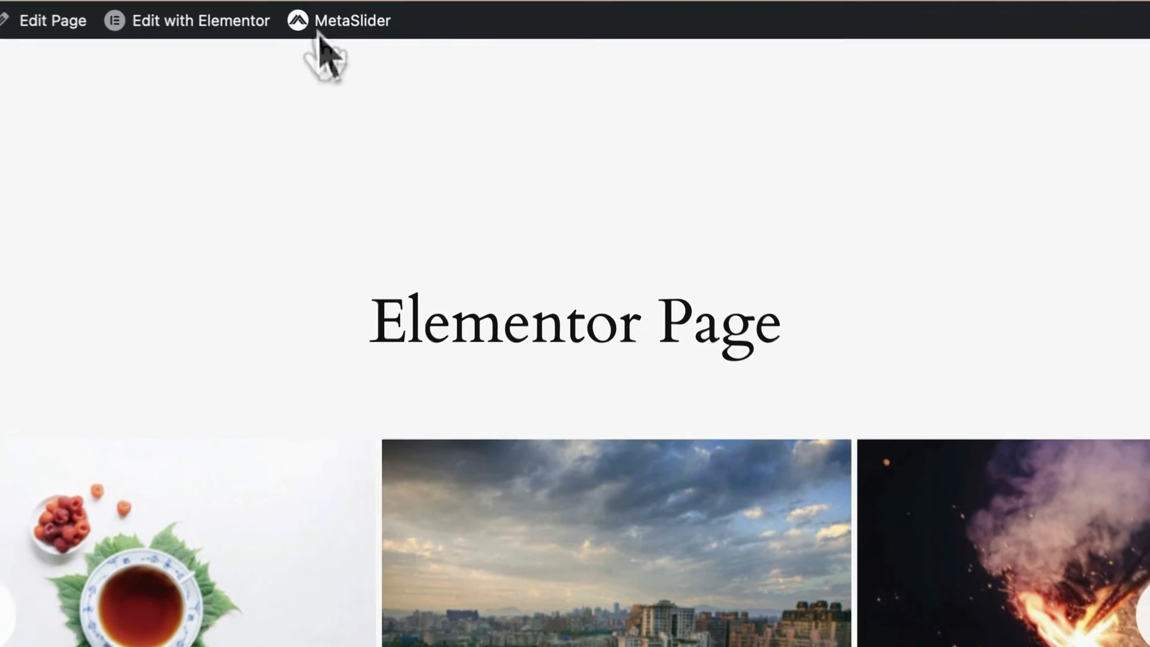
pyautogui.click(353, 20)
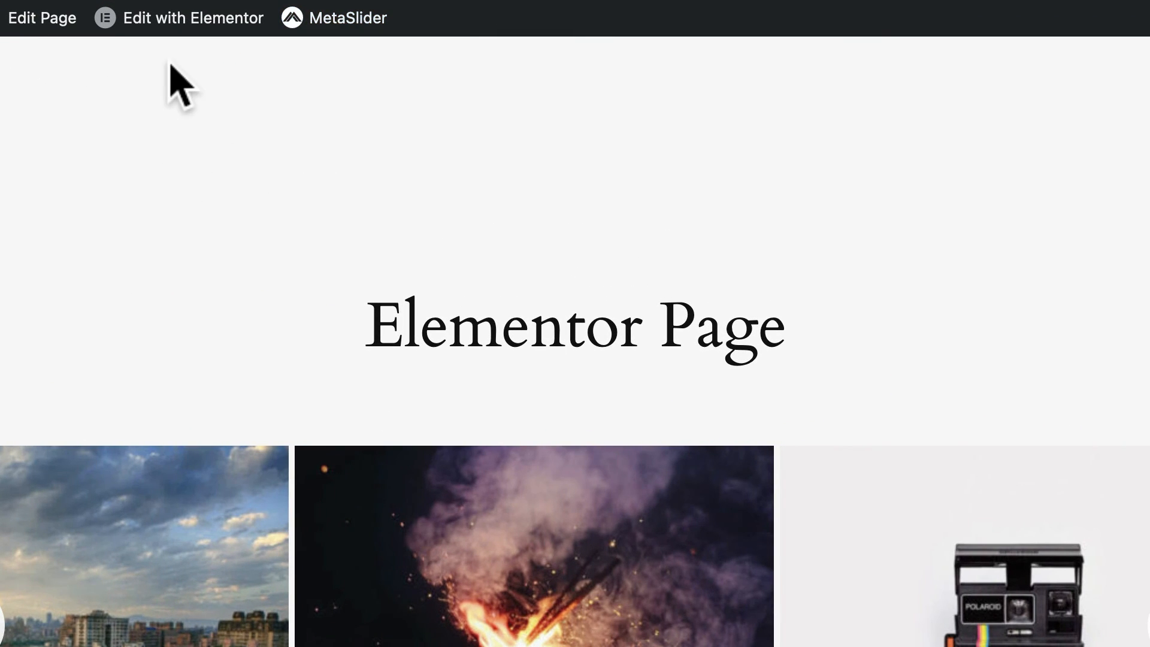
pyautogui.click(193, 18)
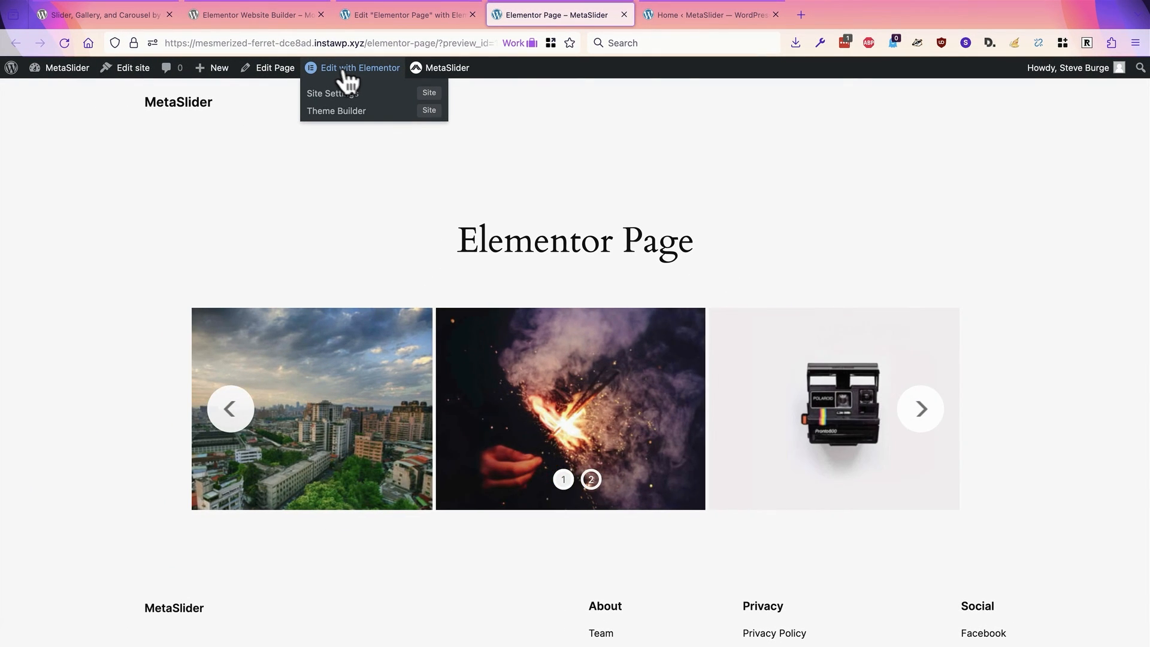
pyautogui.click(255, 14)
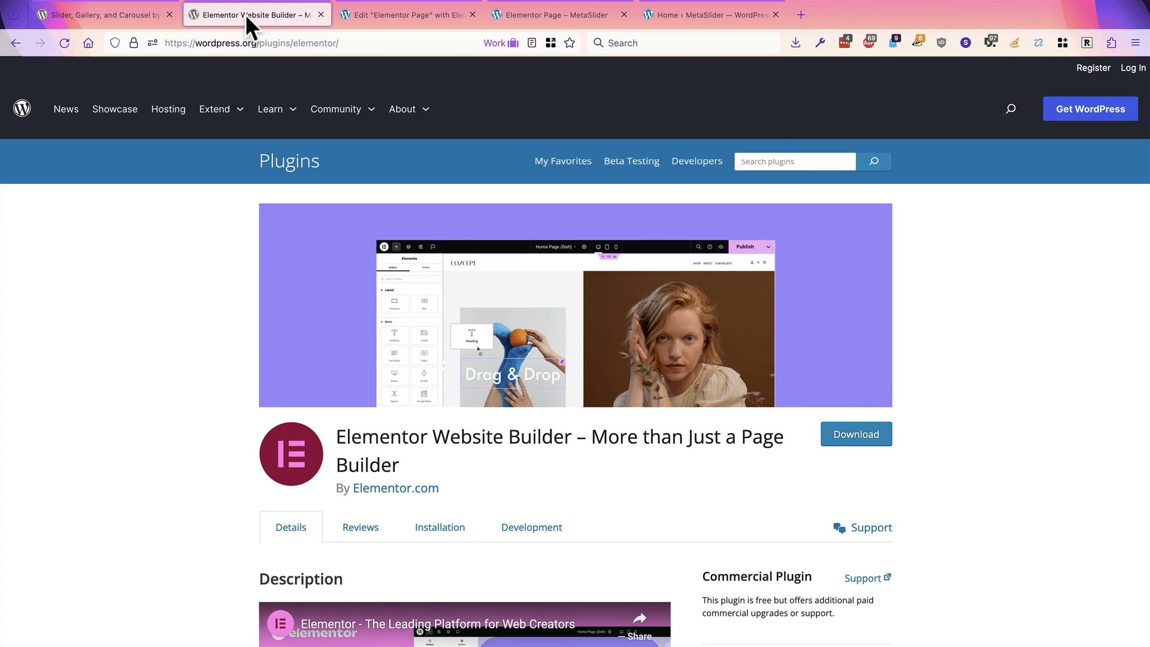
pyautogui.moveTo(189, 308)
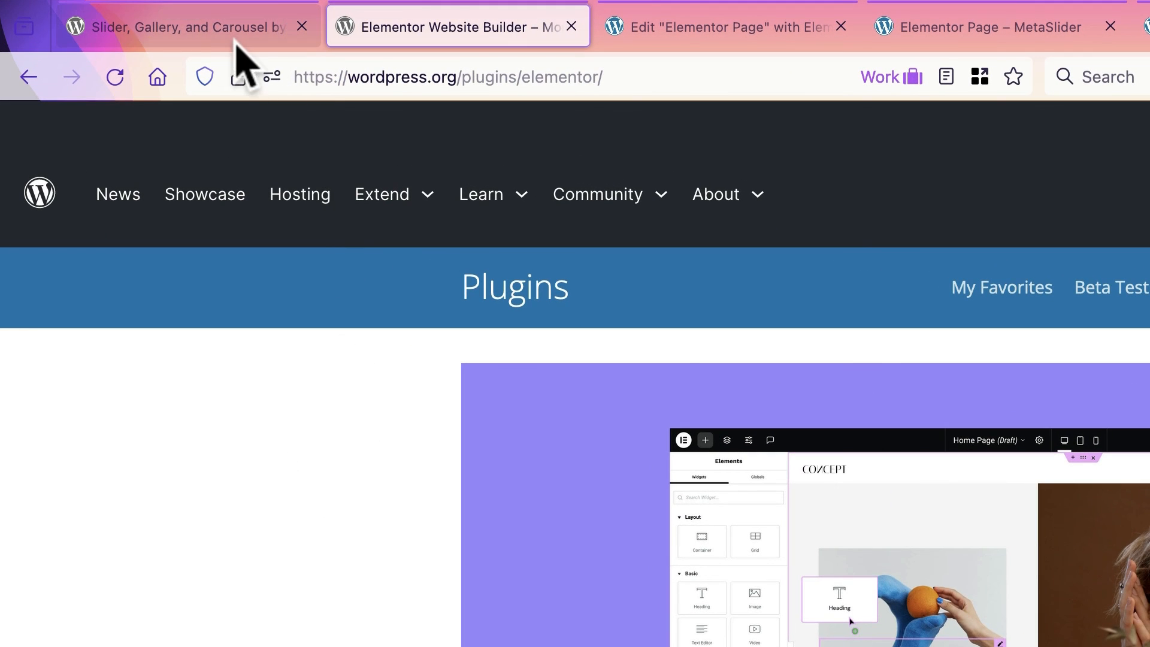
# Bring up the 'Slider, Gallery, and Carousel by MetaSlider' plugin page and its Description section.
pyautogui.click(179, 27)
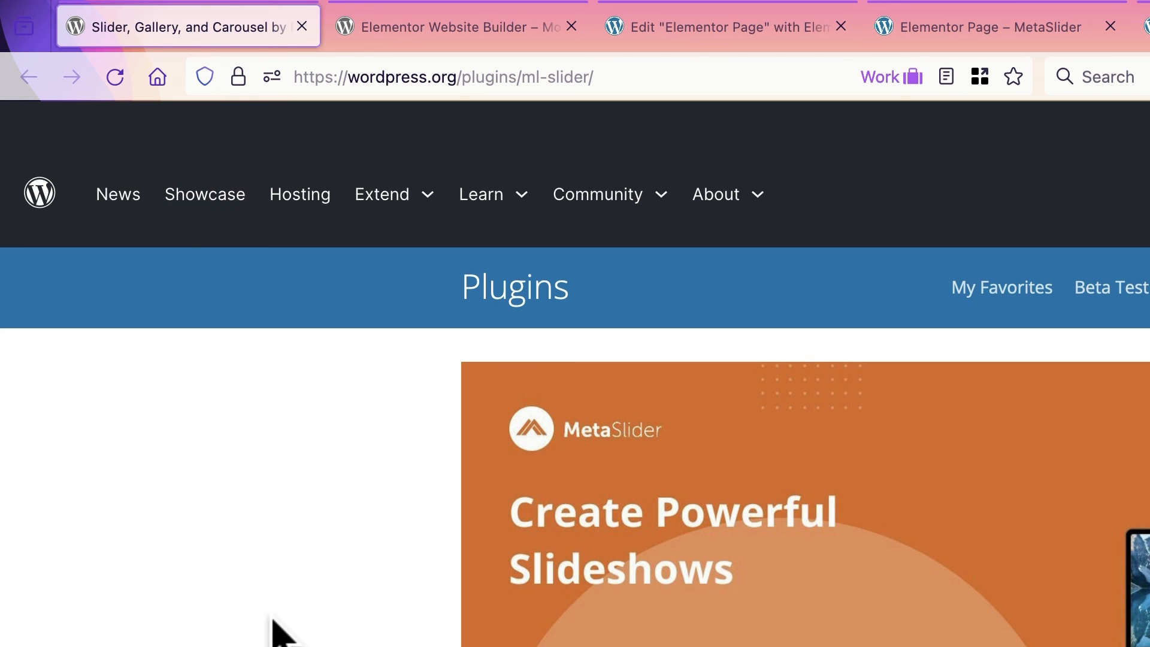
pyautogui.scroll(-3)
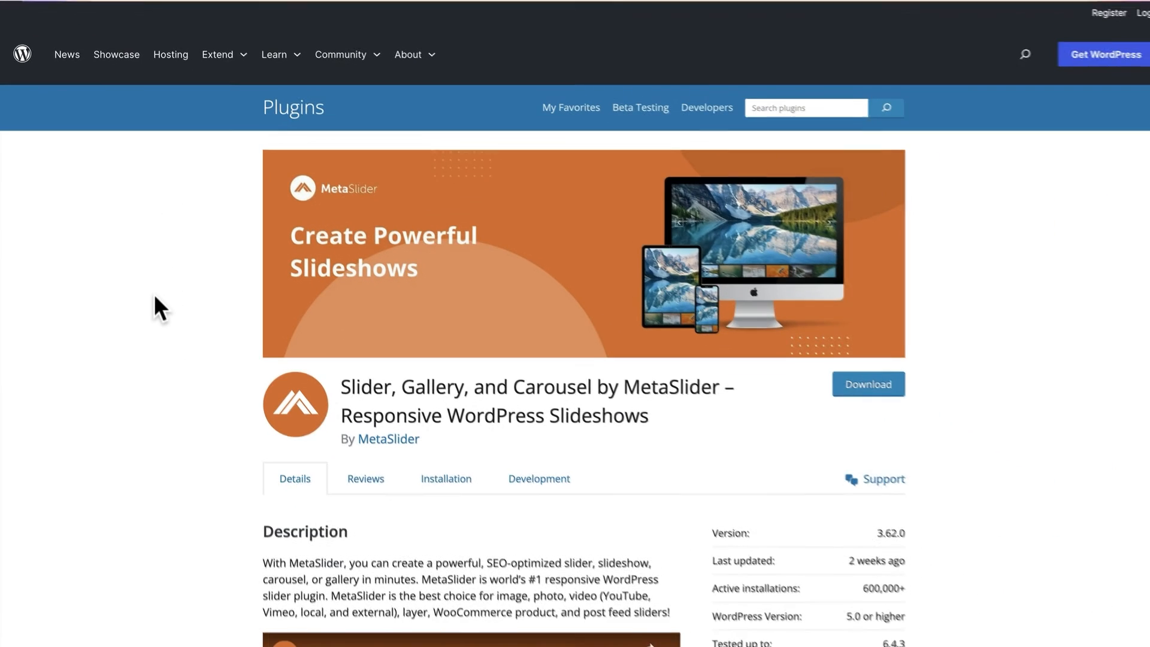